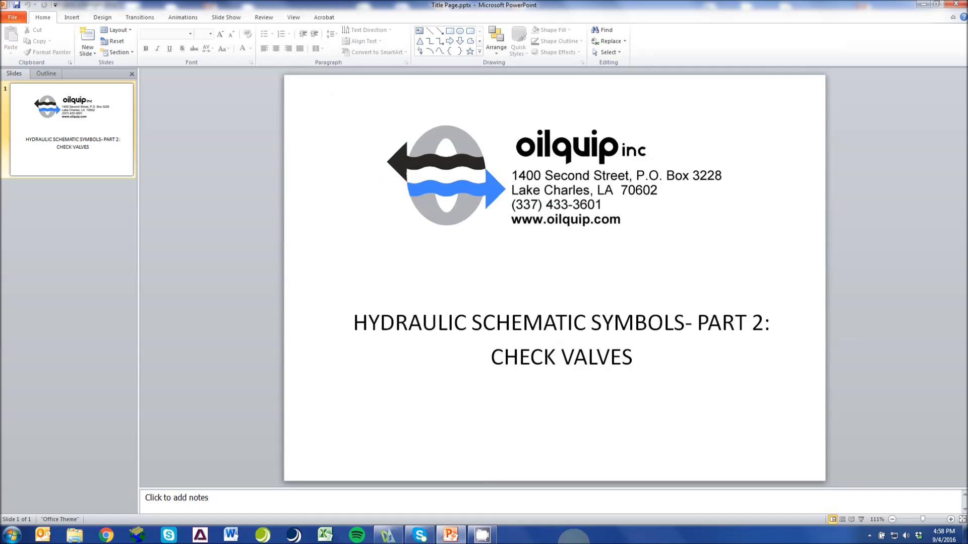
mouse_move(449, 534)
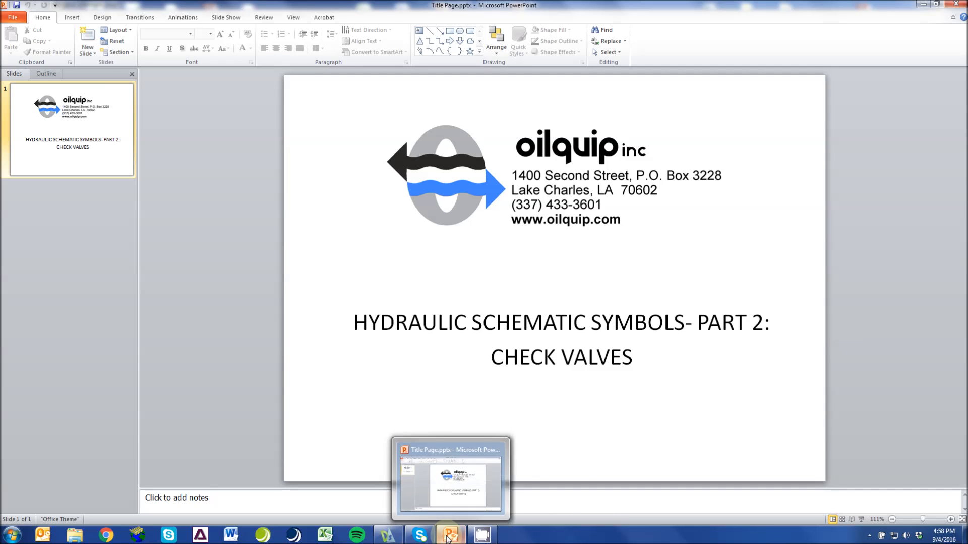
Switch to the DraftSight window showing the plain and spring-loaded check valve symbols with flow arrows
click(387, 534)
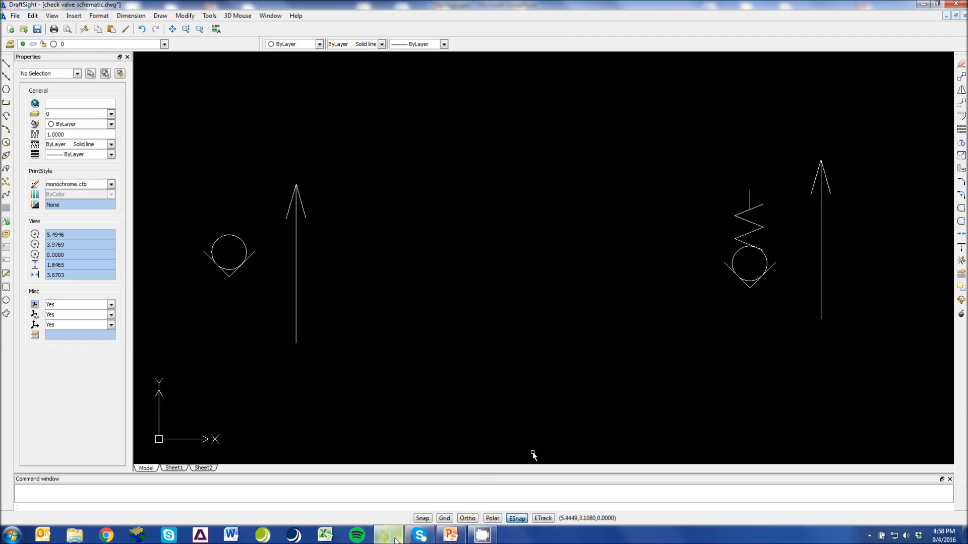
click(229, 253)
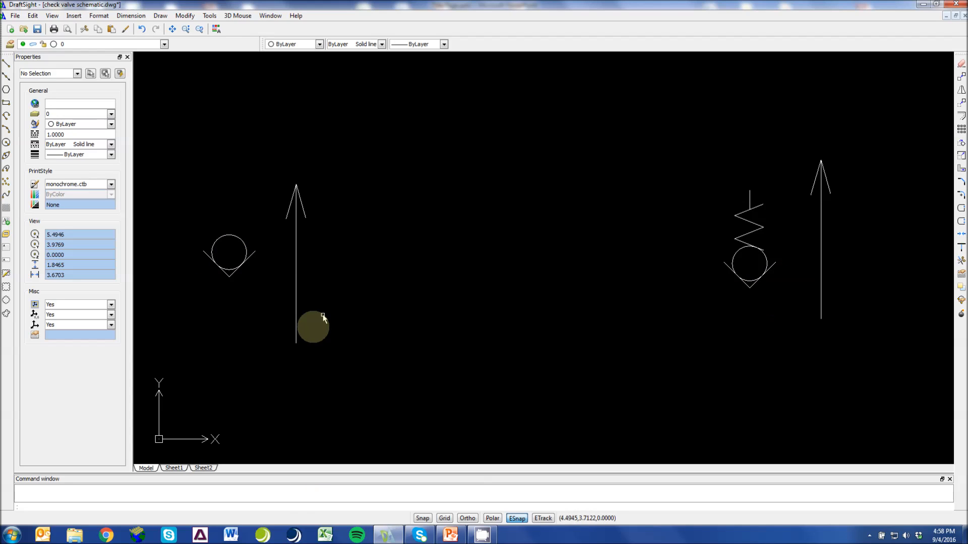
mouse_move(829, 320)
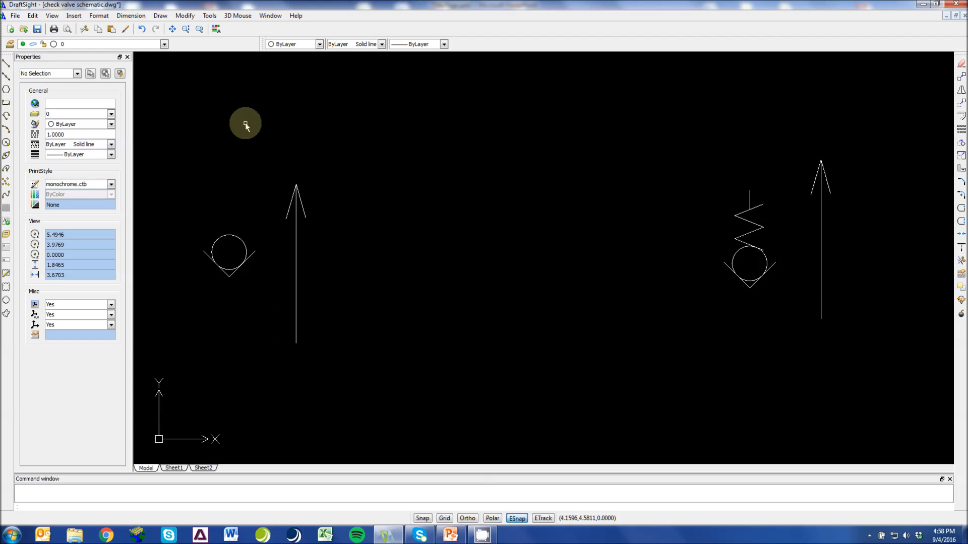
mouse_move(241, 283)
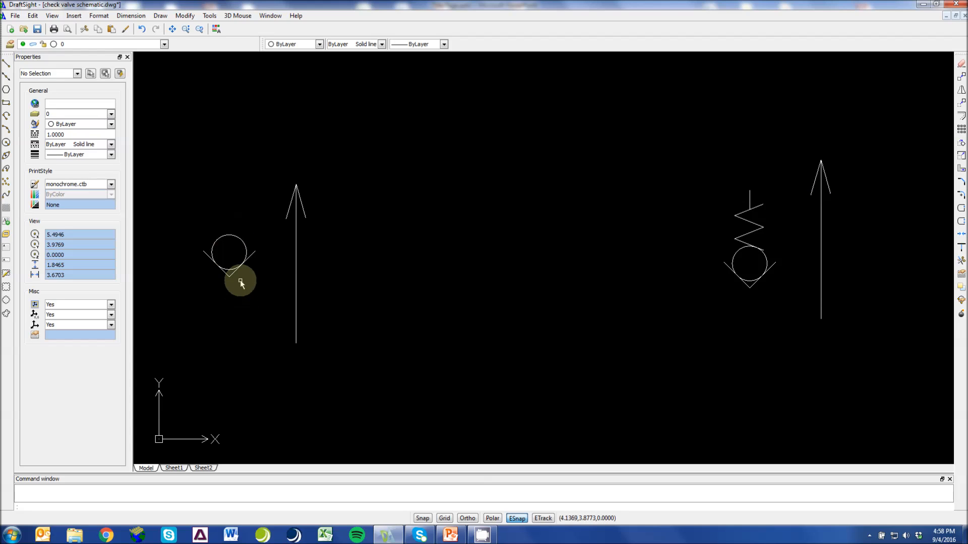
mouse_move(240, 283)
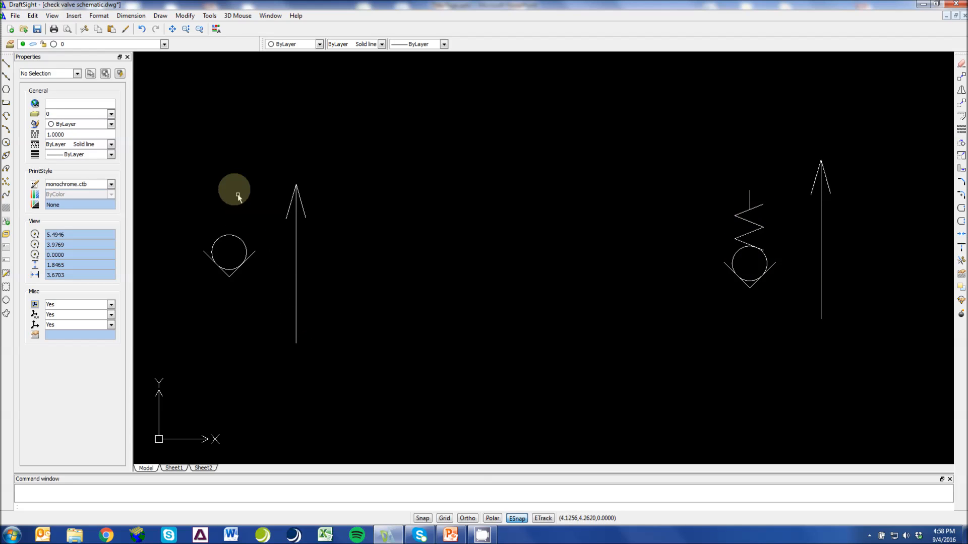
mouse_move(770, 227)
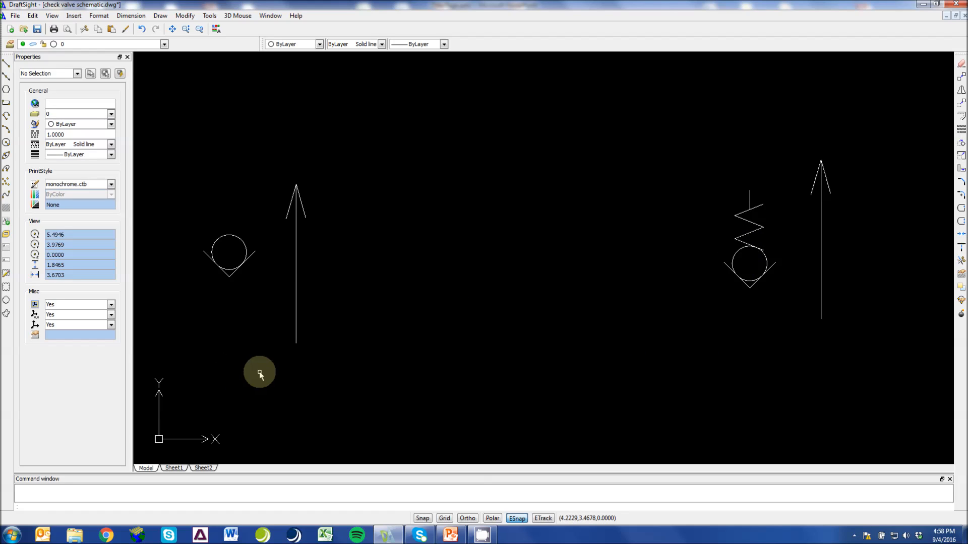
mouse_move(224, 300)
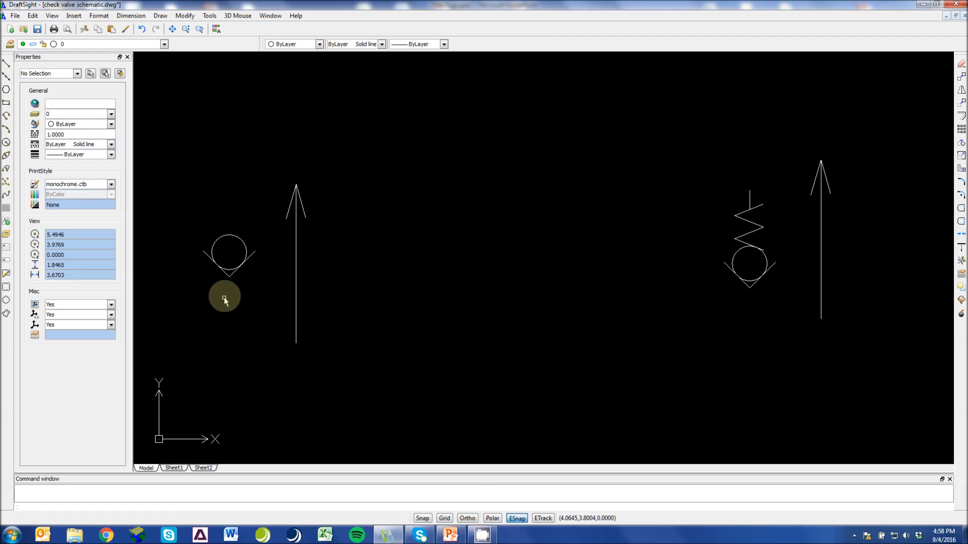
mouse_move(229, 270)
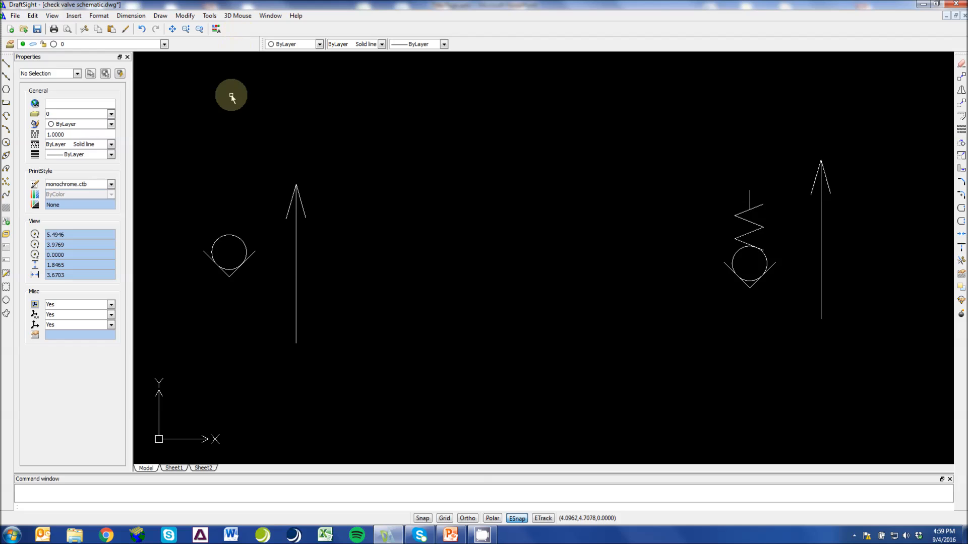
mouse_move(230, 90)
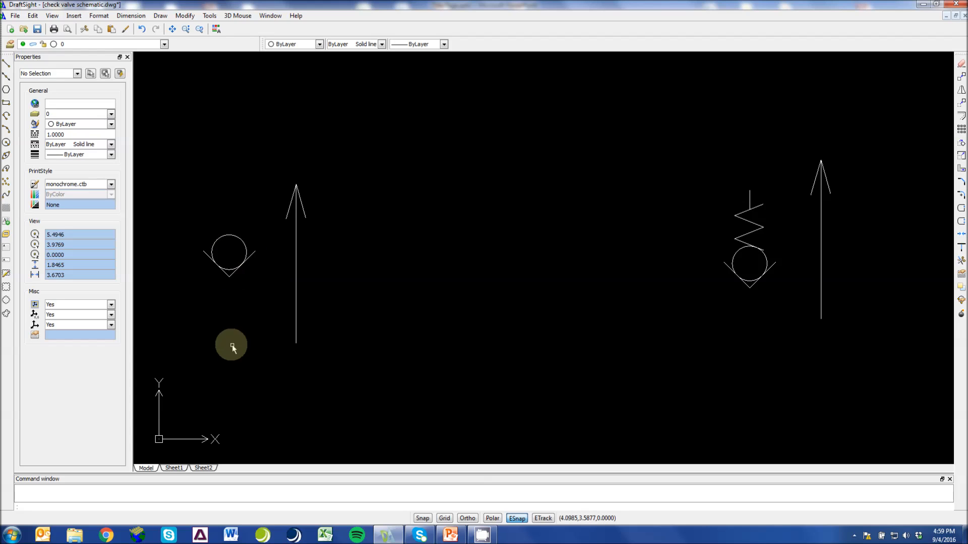
mouse_move(239, 356)
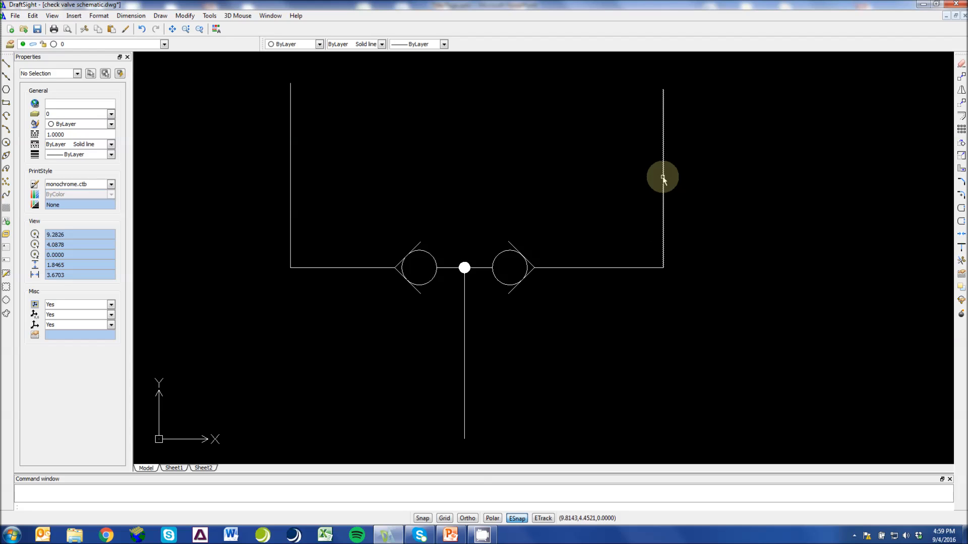
mouse_move(244, 101)
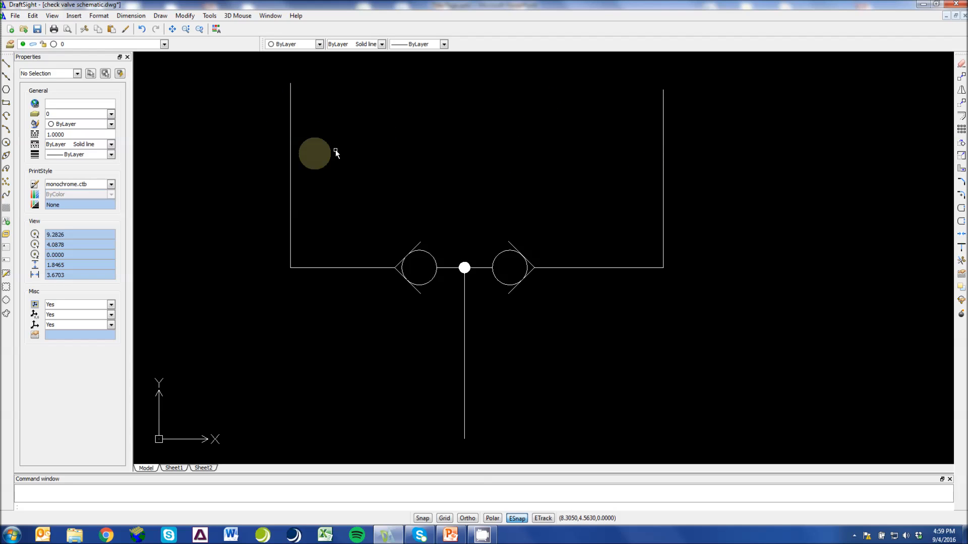
mouse_move(462, 306)
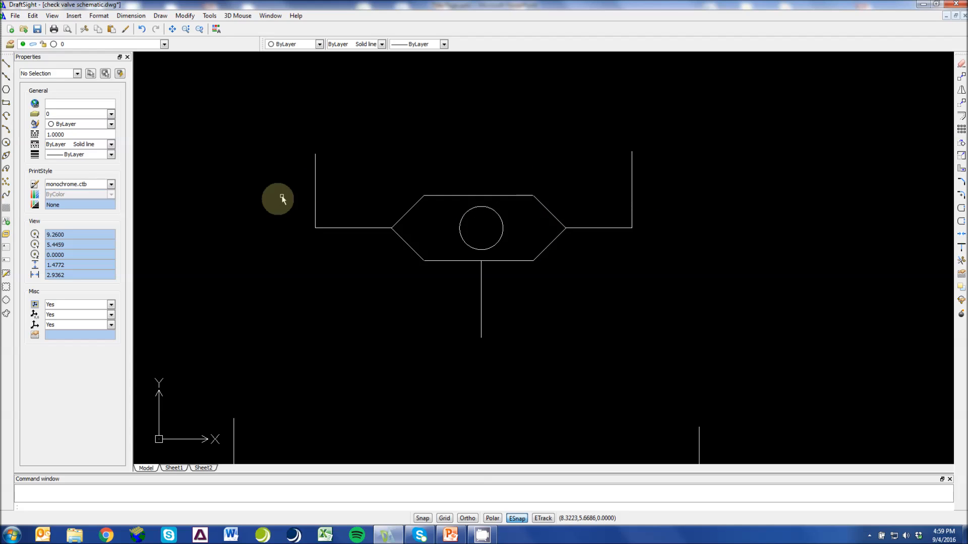
mouse_move(367, 200)
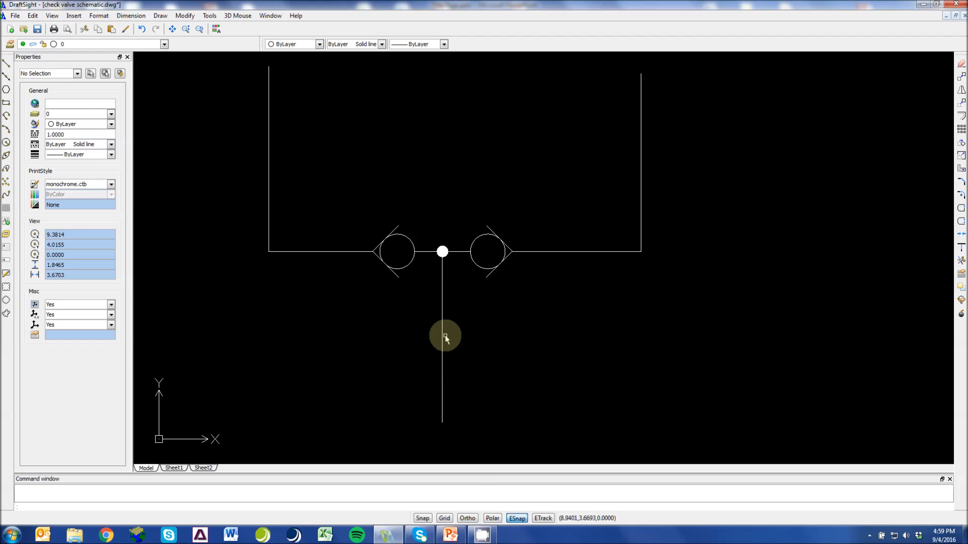
mouse_move(432, 333)
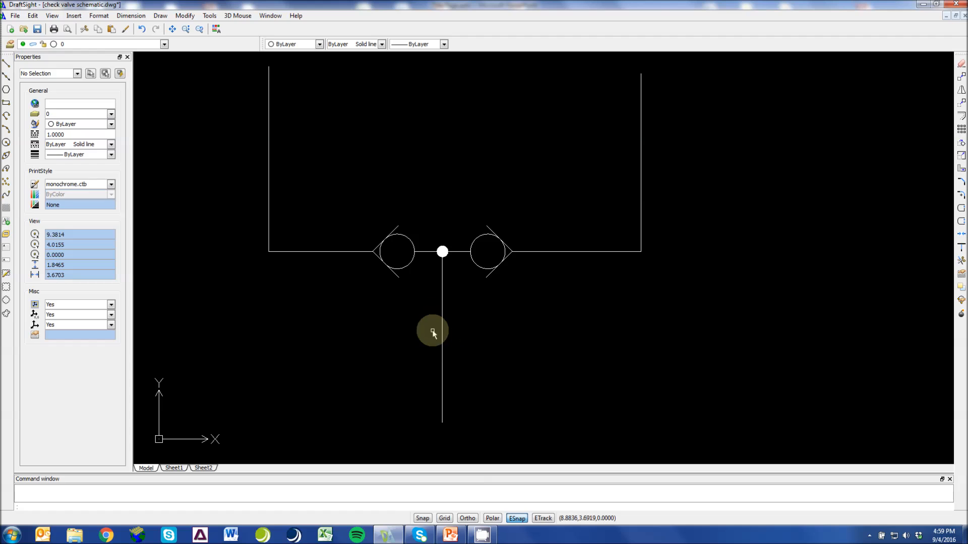
mouse_move(716, 186)
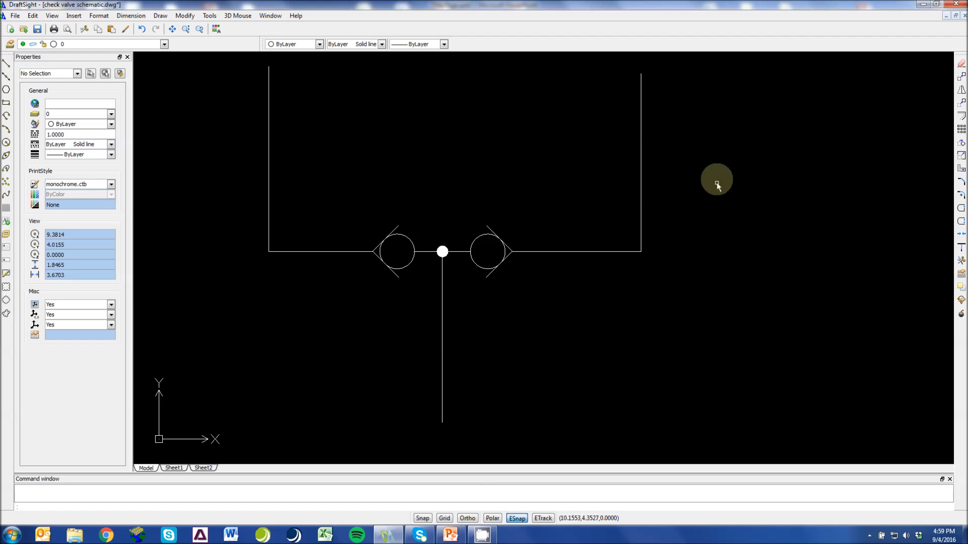
mouse_move(776, 221)
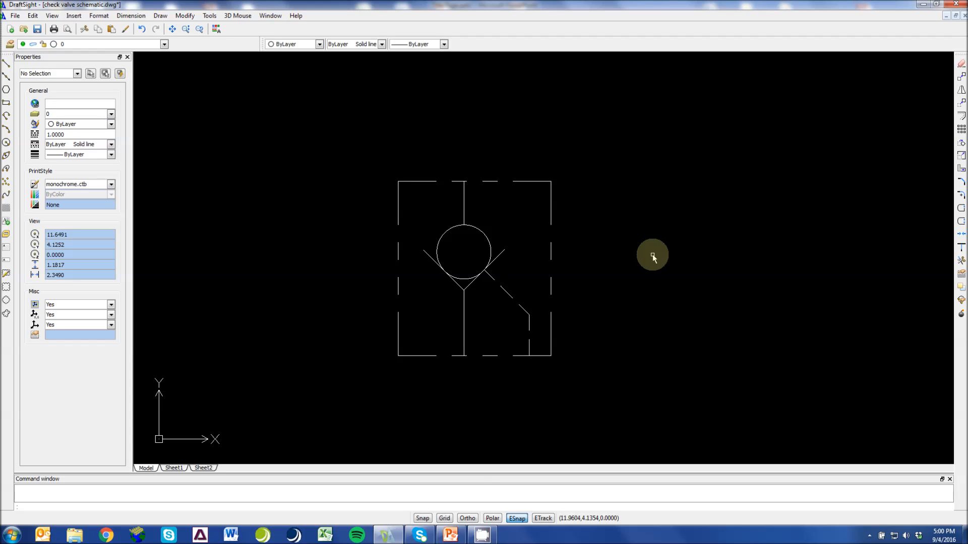
mouse_move(460, 449)
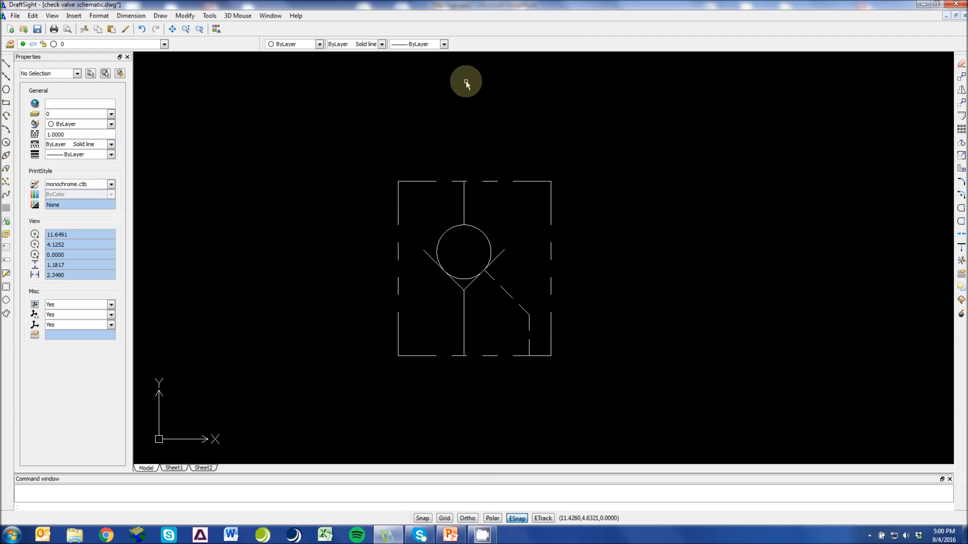
mouse_move(527, 352)
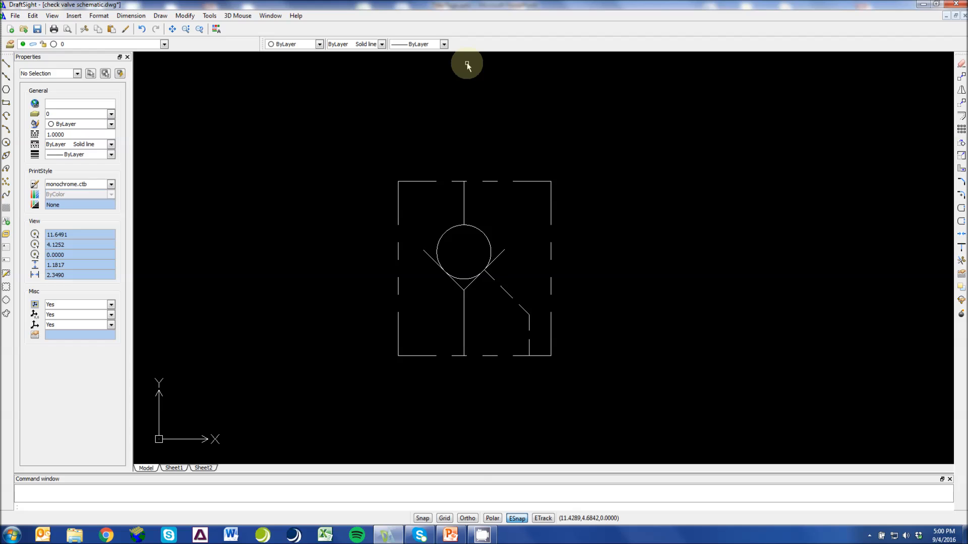
mouse_move(447, 282)
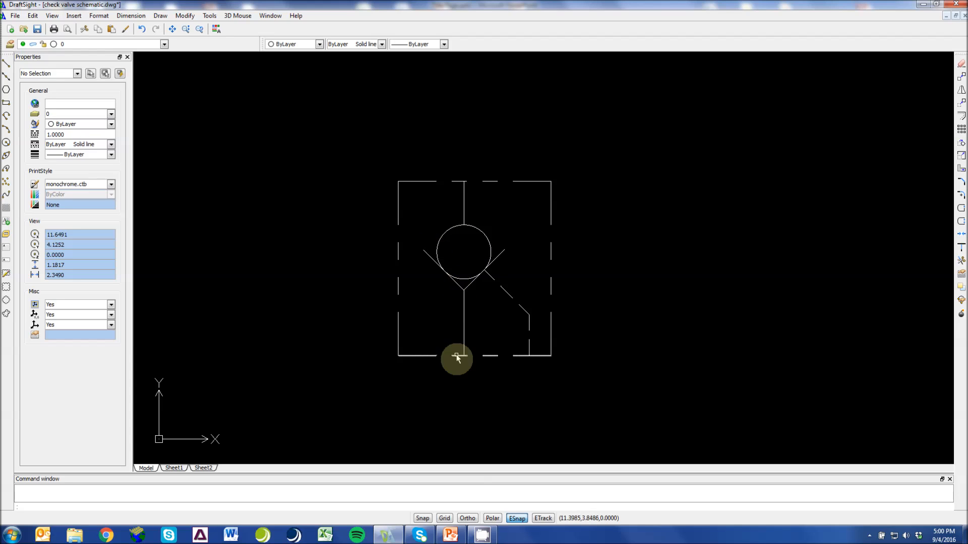
mouse_move(529, 352)
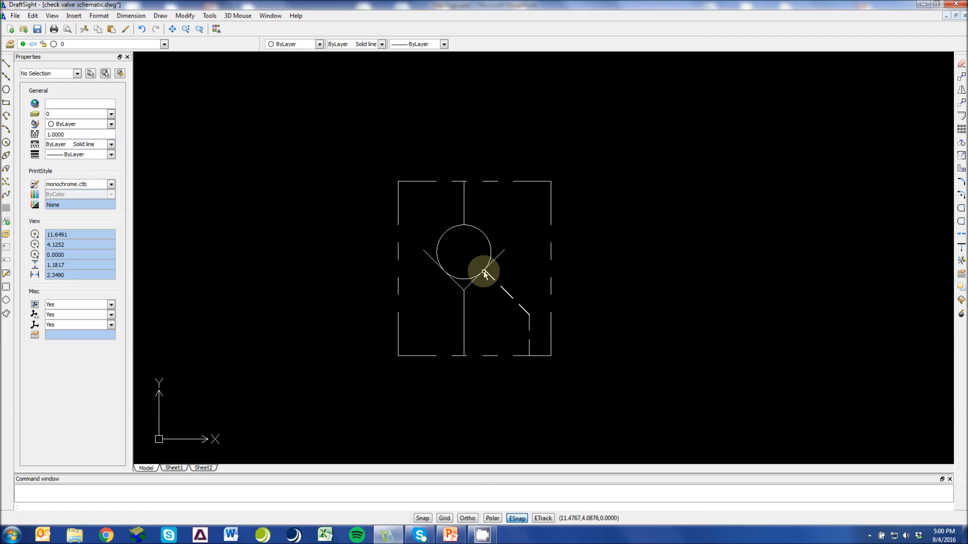
mouse_move(467, 108)
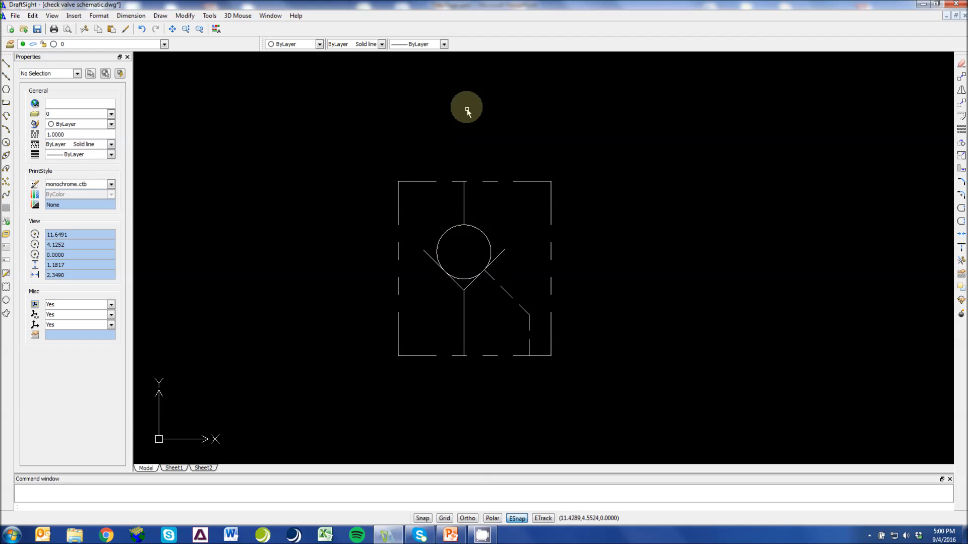
mouse_move(447, 437)
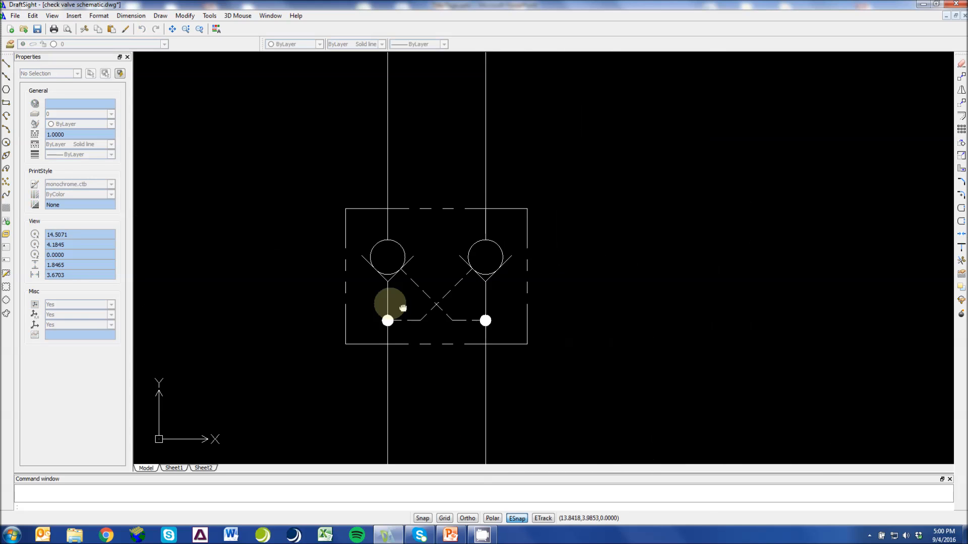
drag(402, 309, 445, 320)
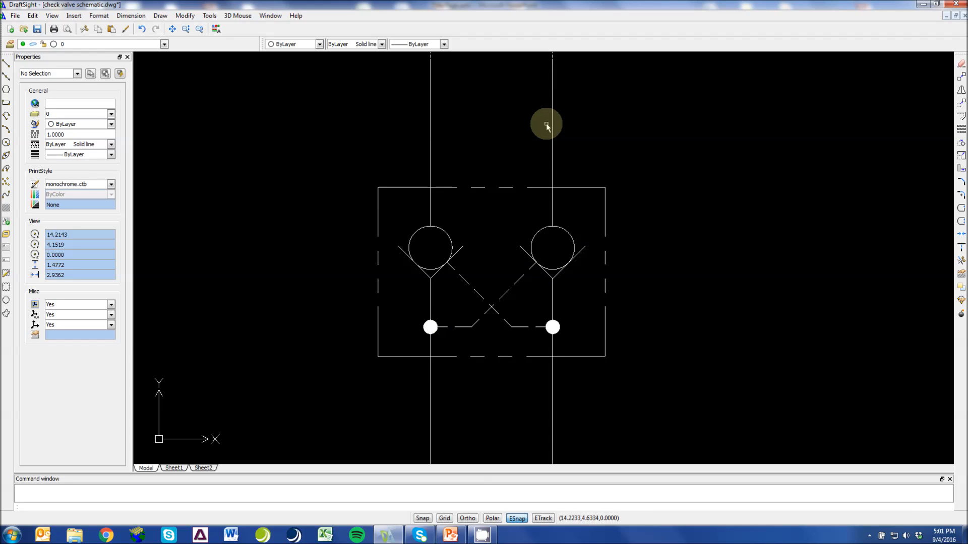
mouse_move(587, 423)
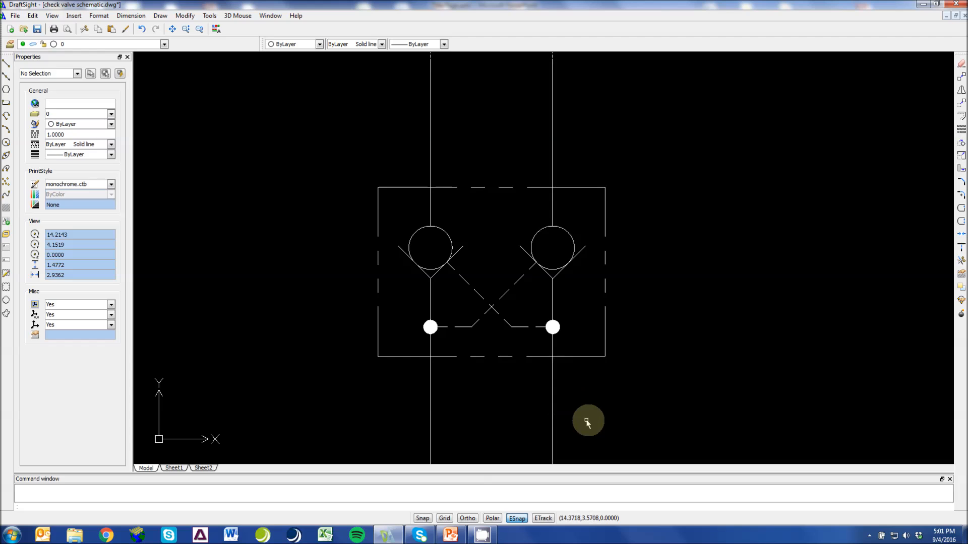
mouse_move(545, 296)
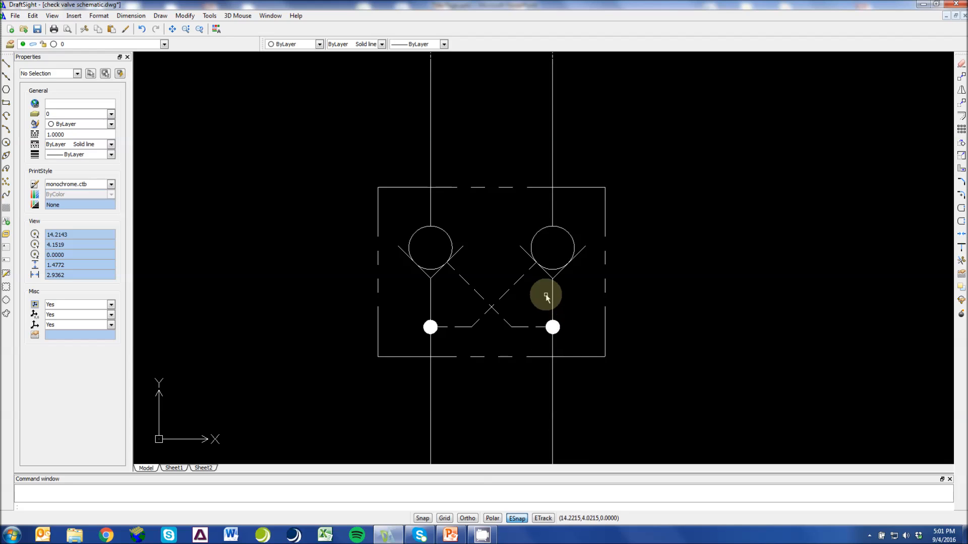
mouse_move(552, 200)
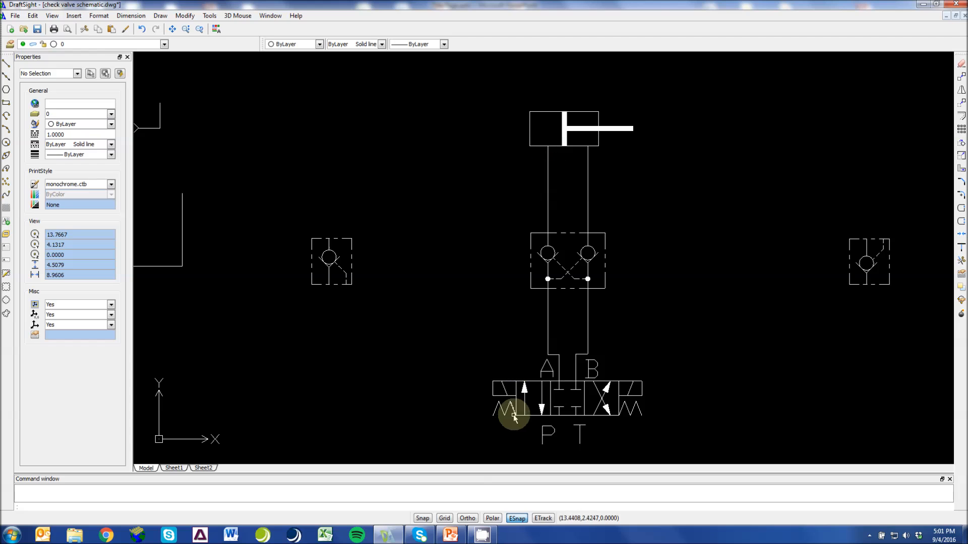
mouse_move(558, 410)
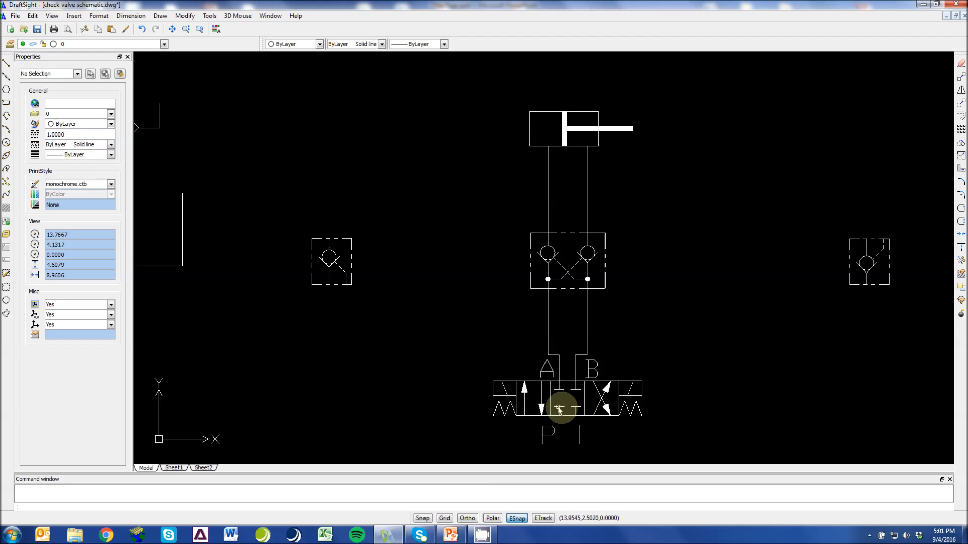
mouse_move(581, 370)
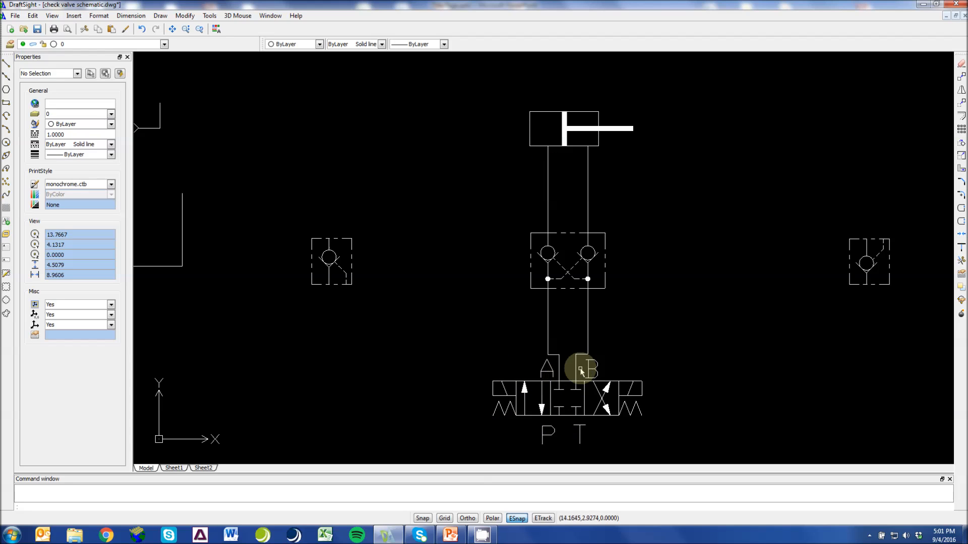
mouse_move(540, 405)
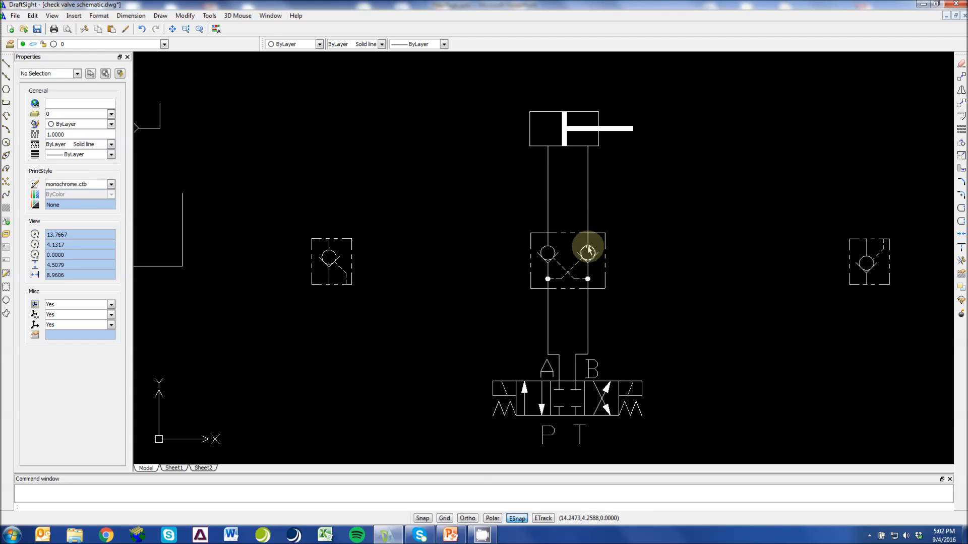
mouse_move(583, 355)
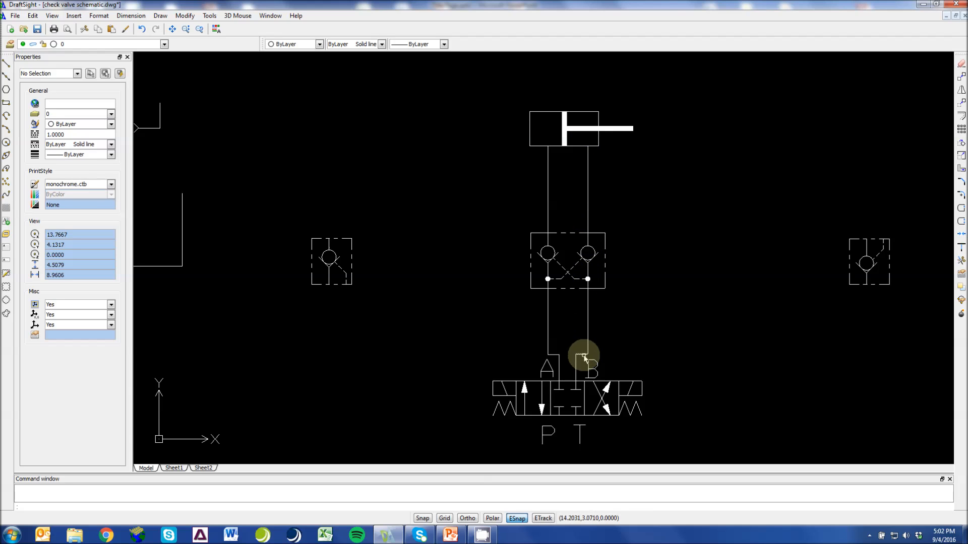
mouse_move(570, 389)
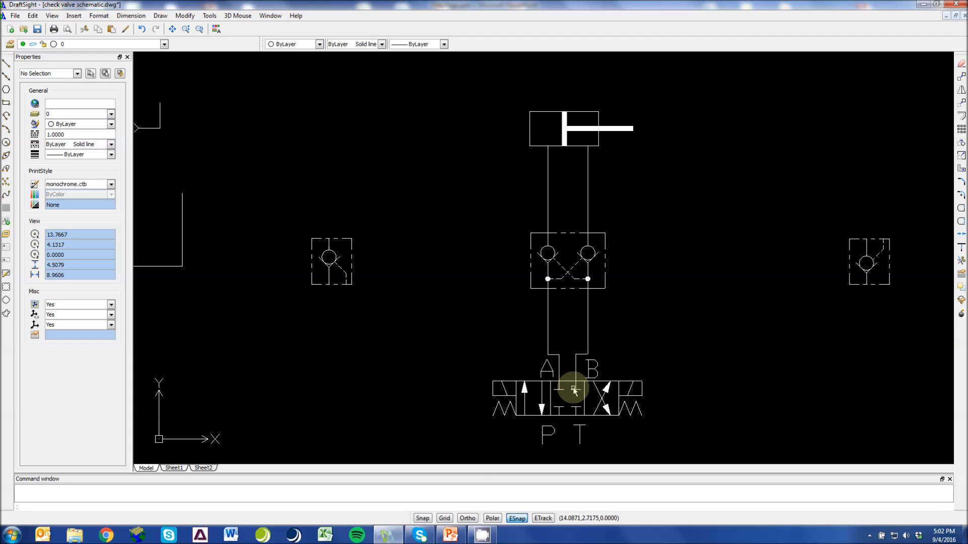
mouse_move(545, 409)
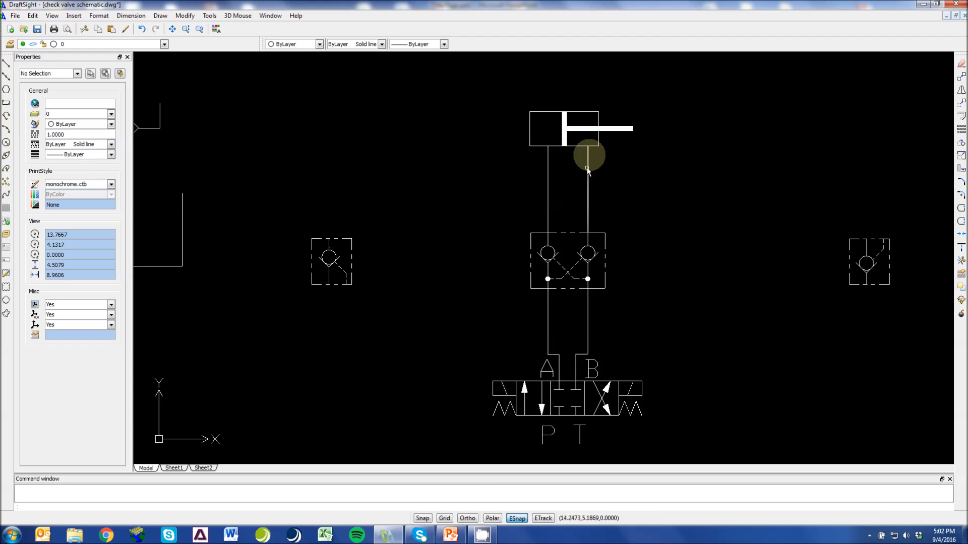
mouse_move(614, 401)
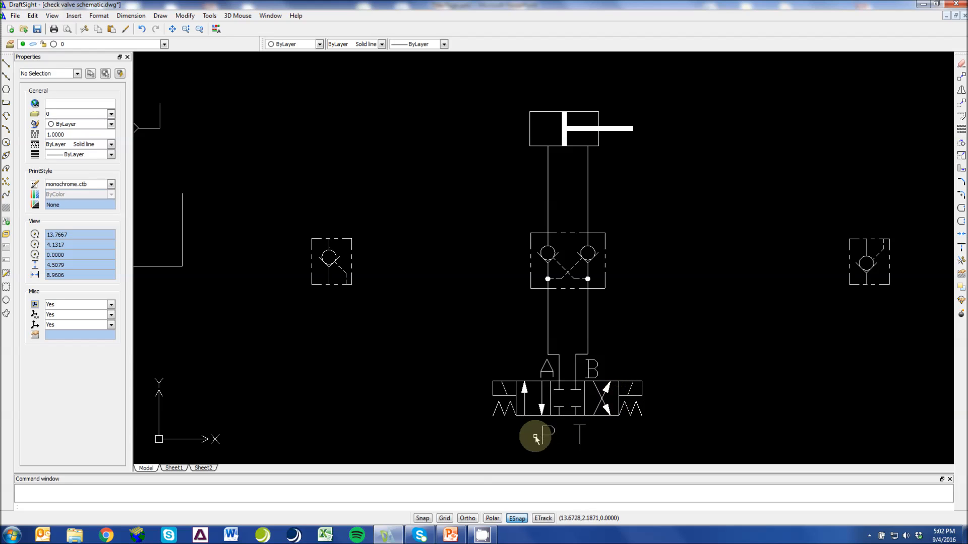
mouse_move(563, 424)
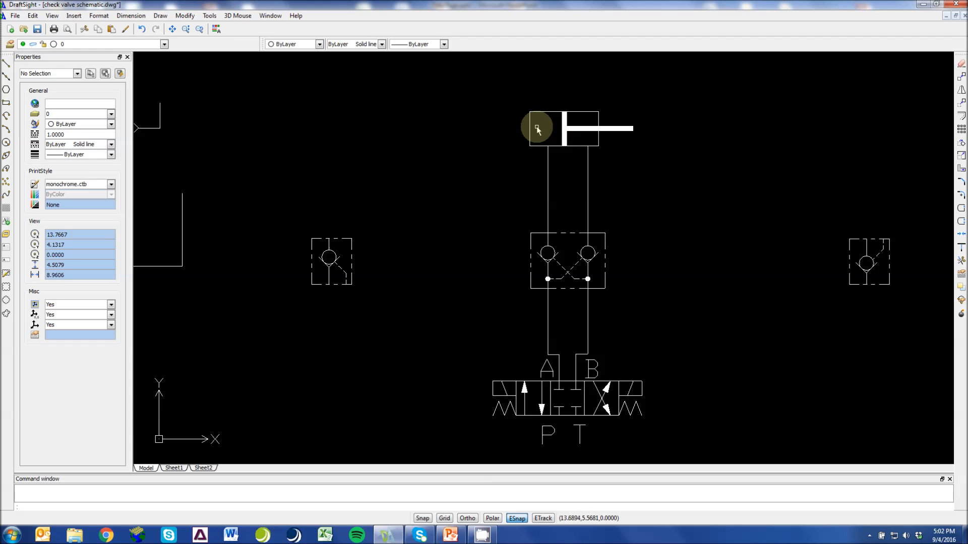
mouse_move(545, 130)
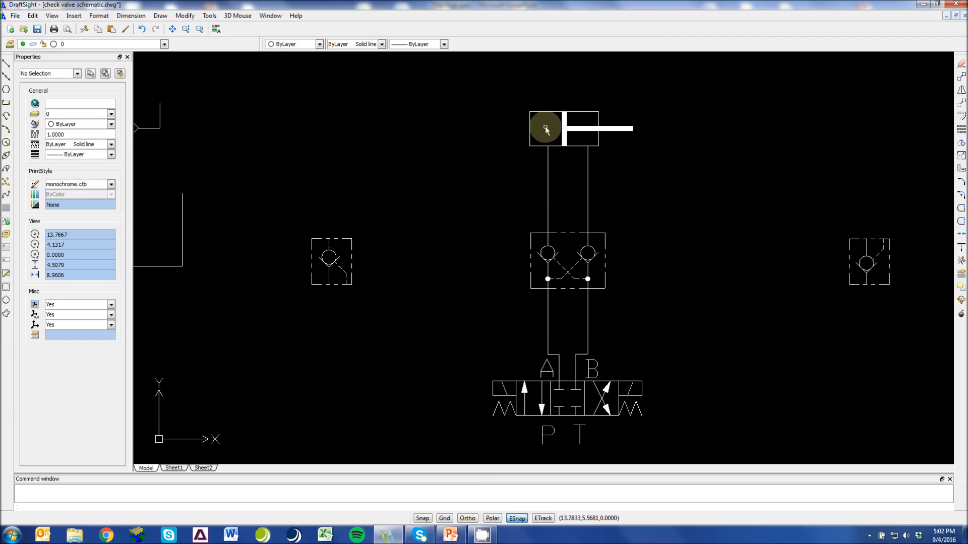
mouse_move(548, 199)
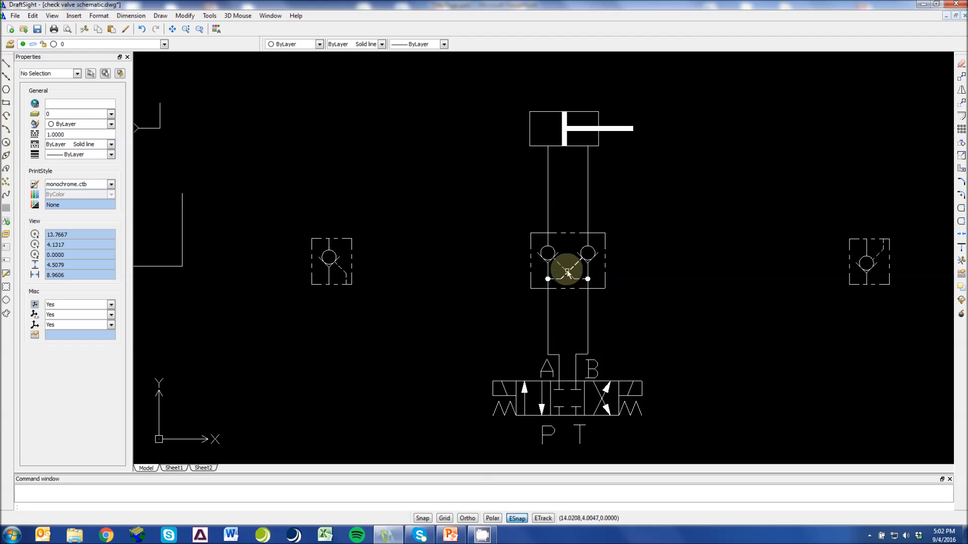
mouse_move(543, 250)
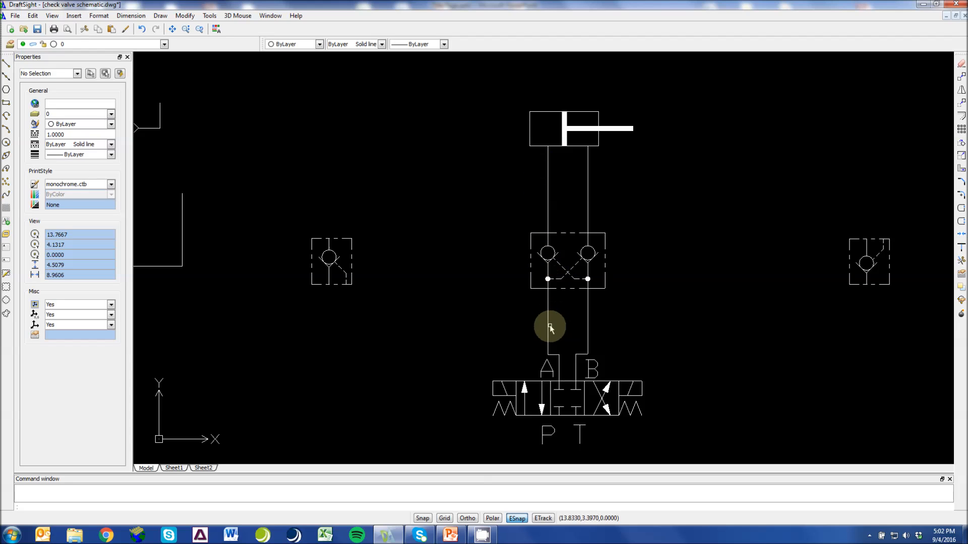
mouse_move(558, 380)
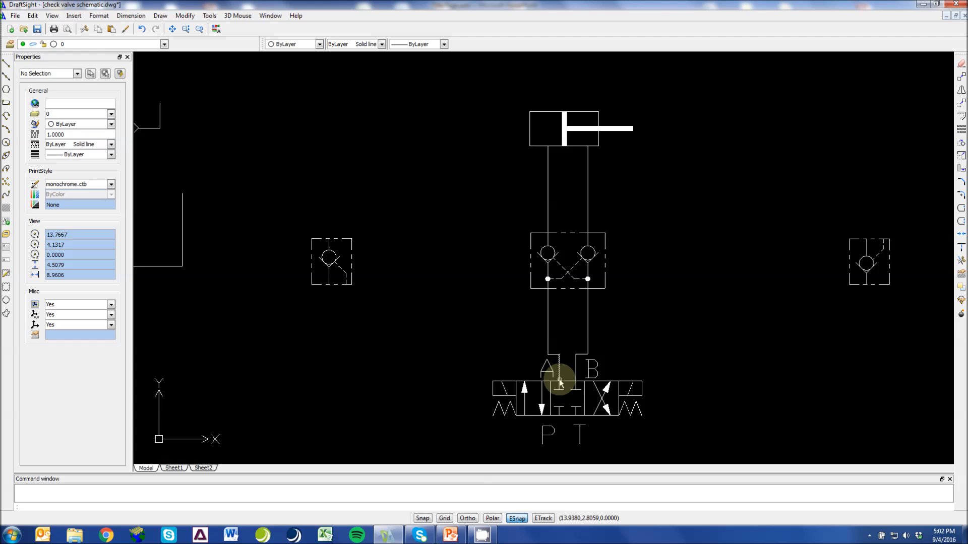
mouse_move(562, 422)
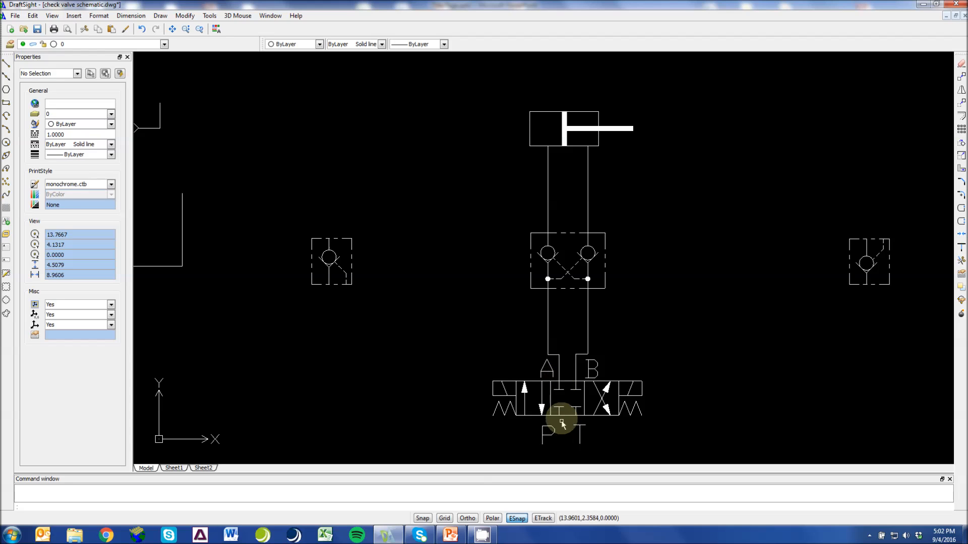
mouse_move(620, 414)
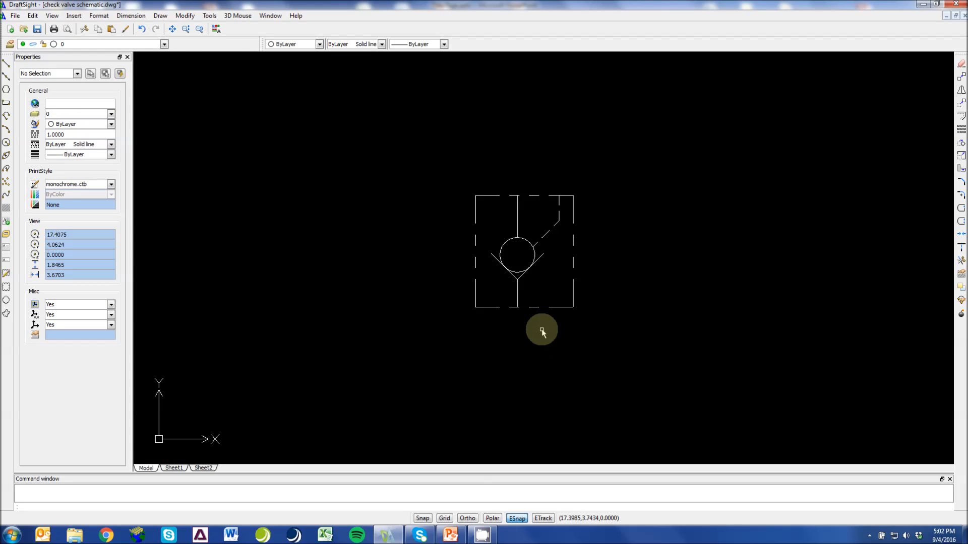
mouse_move(527, 250)
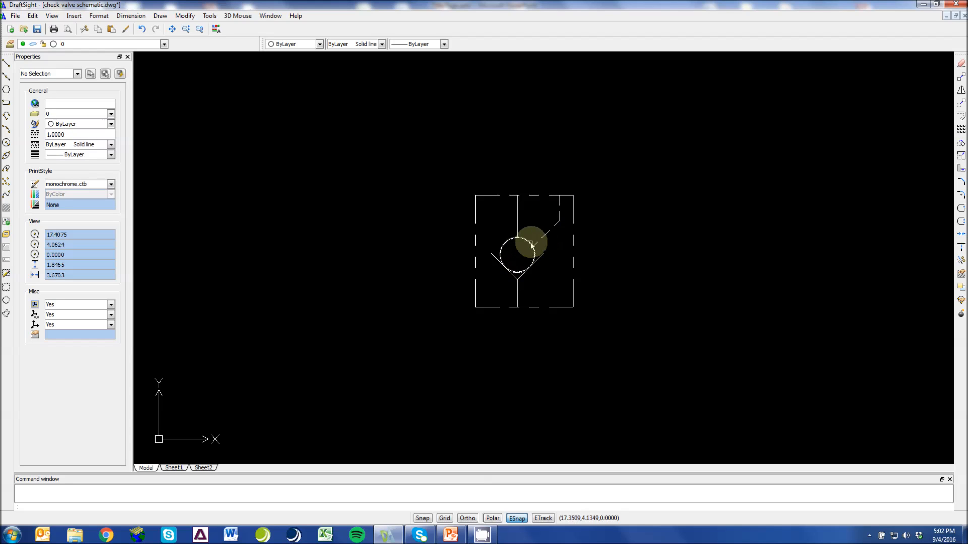
mouse_move(598, 250)
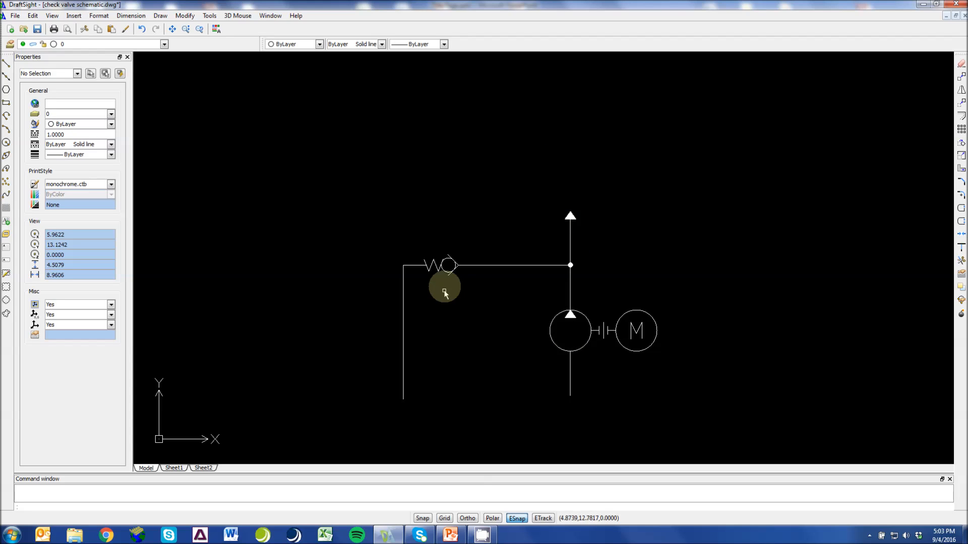
mouse_move(452, 281)
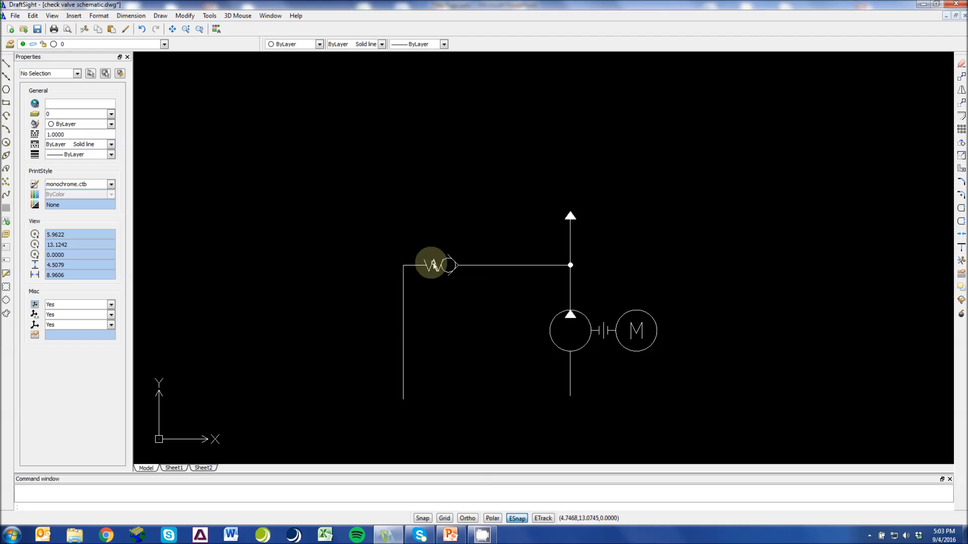
mouse_move(419, 376)
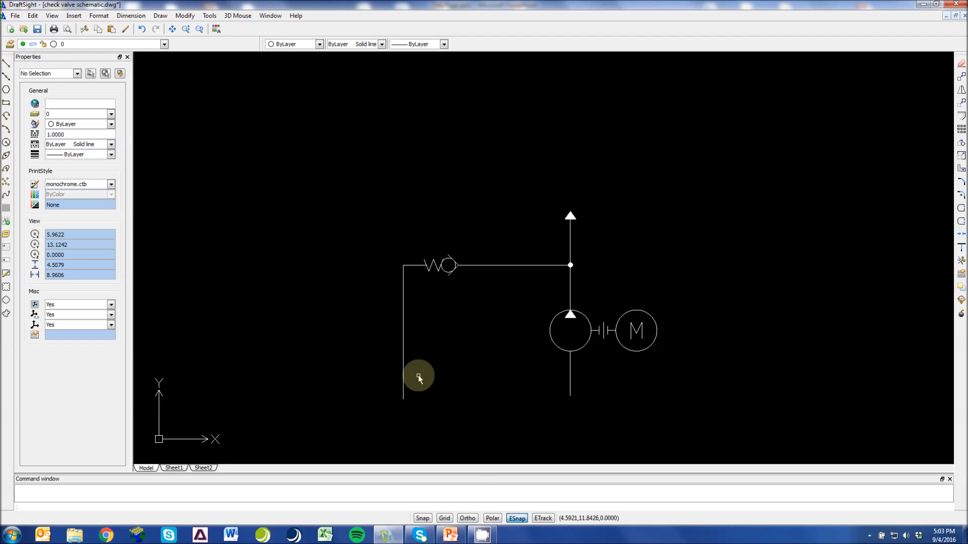
mouse_move(663, 266)
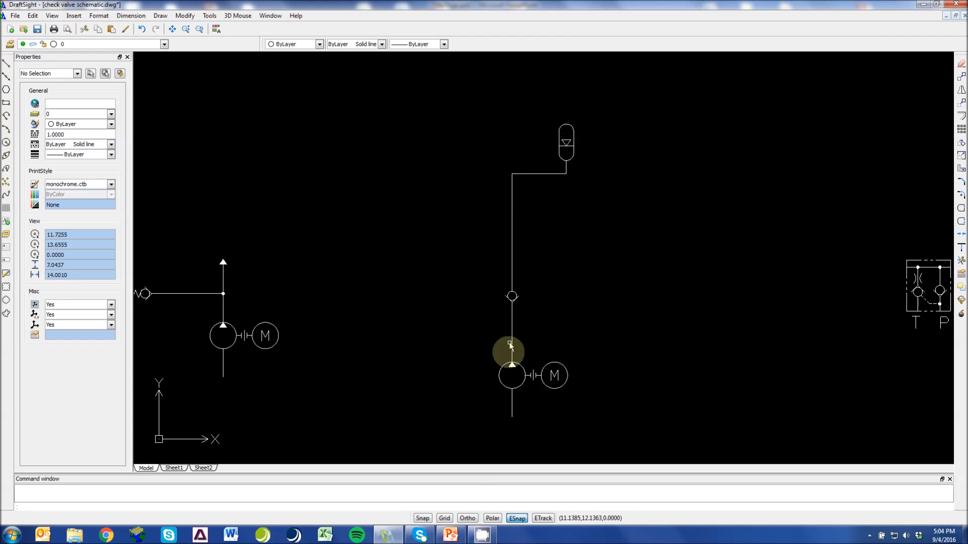
mouse_move(510, 302)
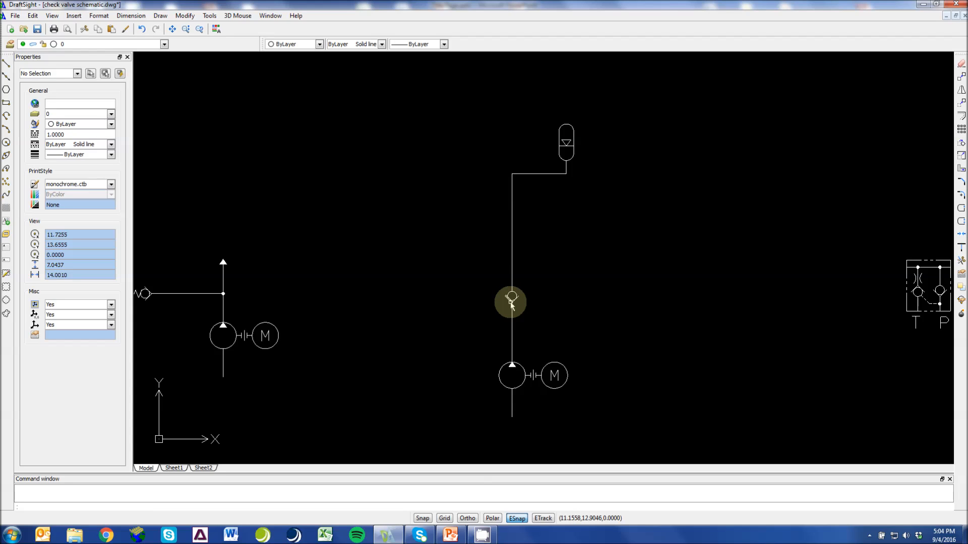
mouse_move(787, 357)
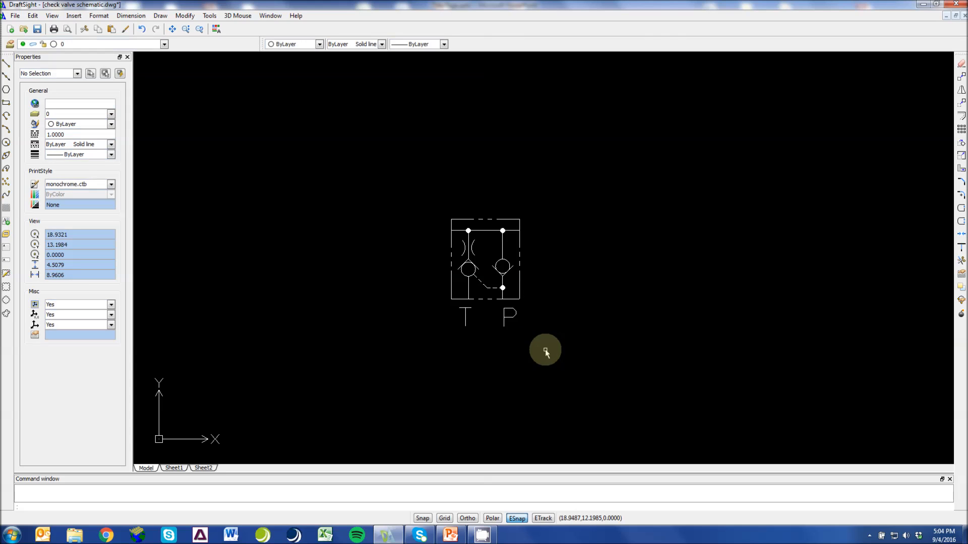
mouse_move(541, 351)
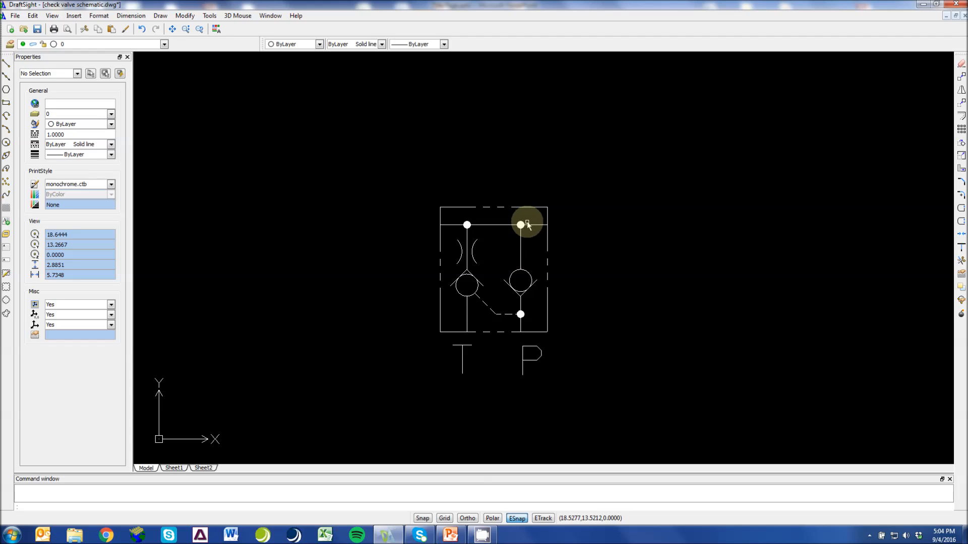
mouse_move(454, 224)
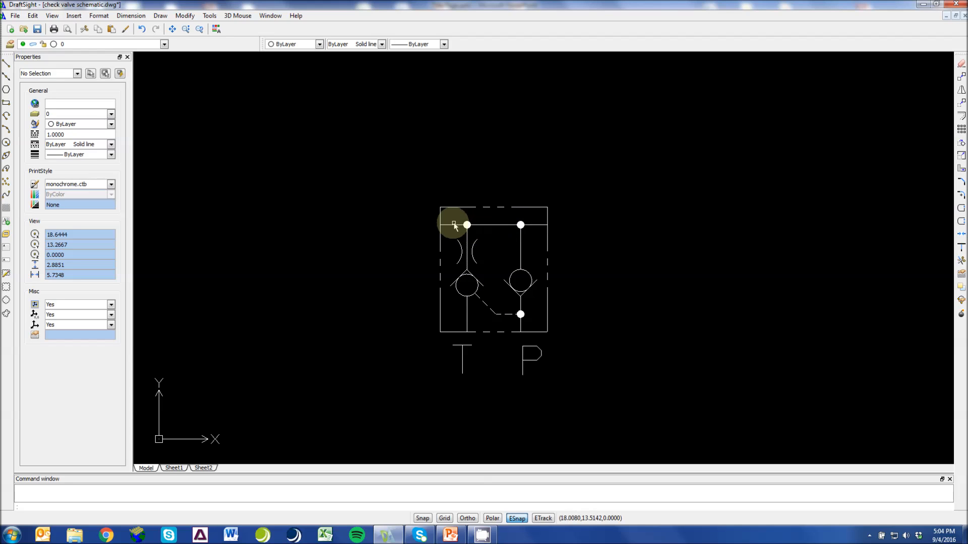
mouse_move(568, 116)
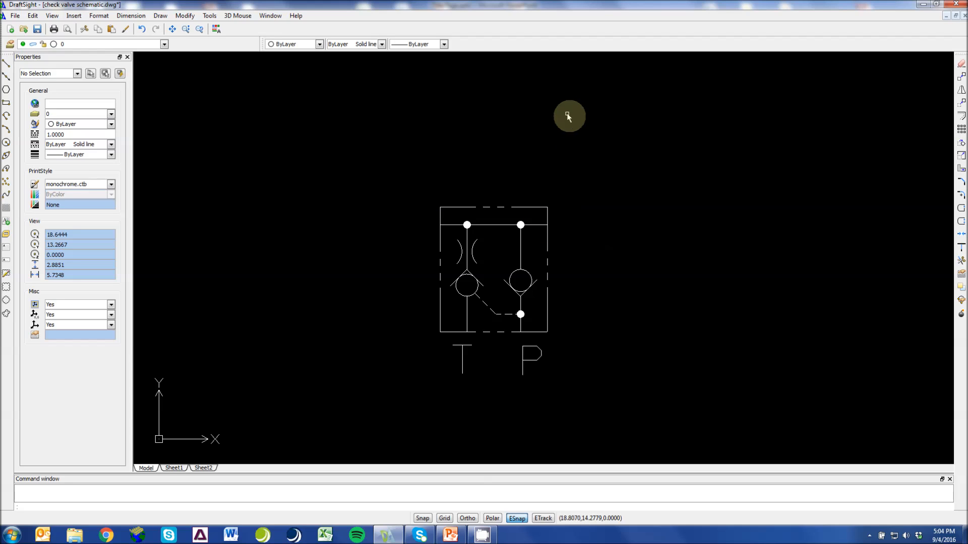
mouse_move(563, 197)
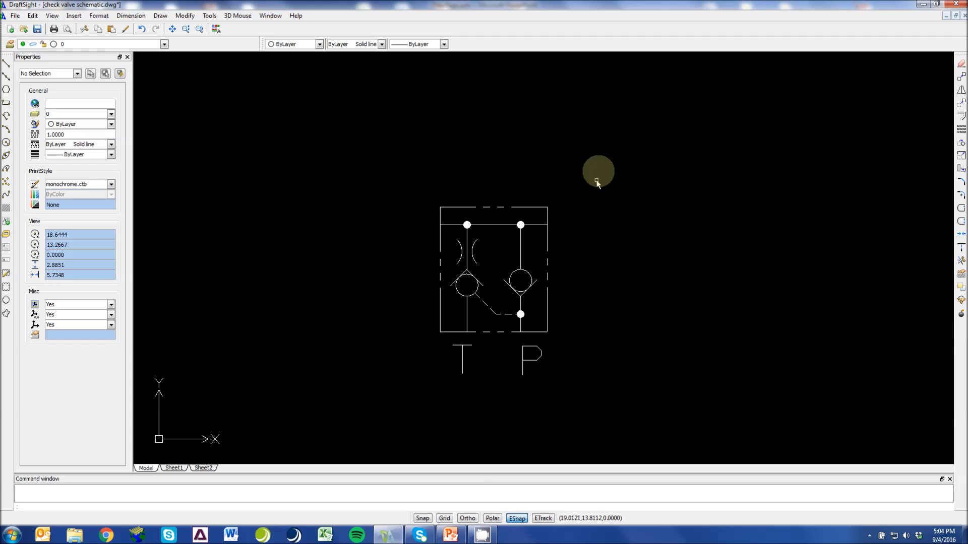
mouse_move(620, 96)
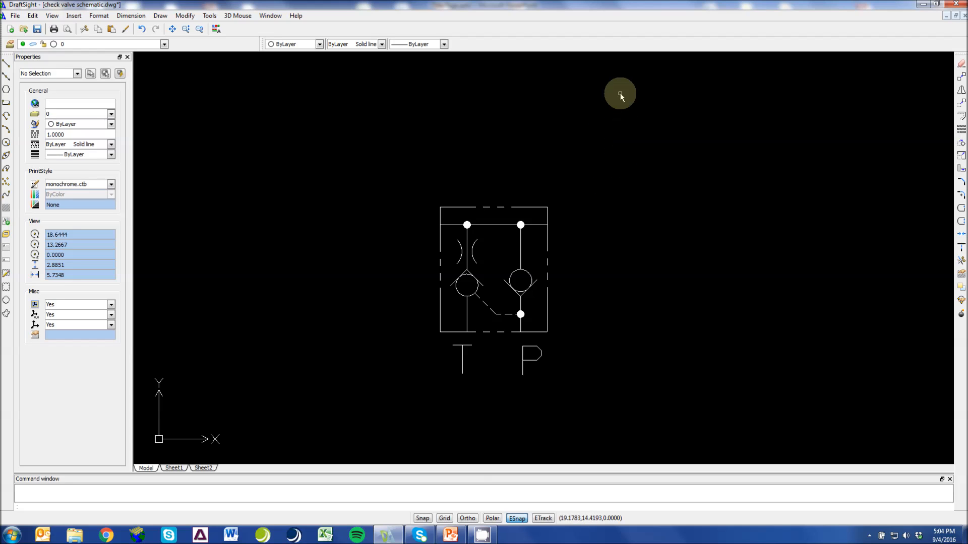
mouse_move(327, 122)
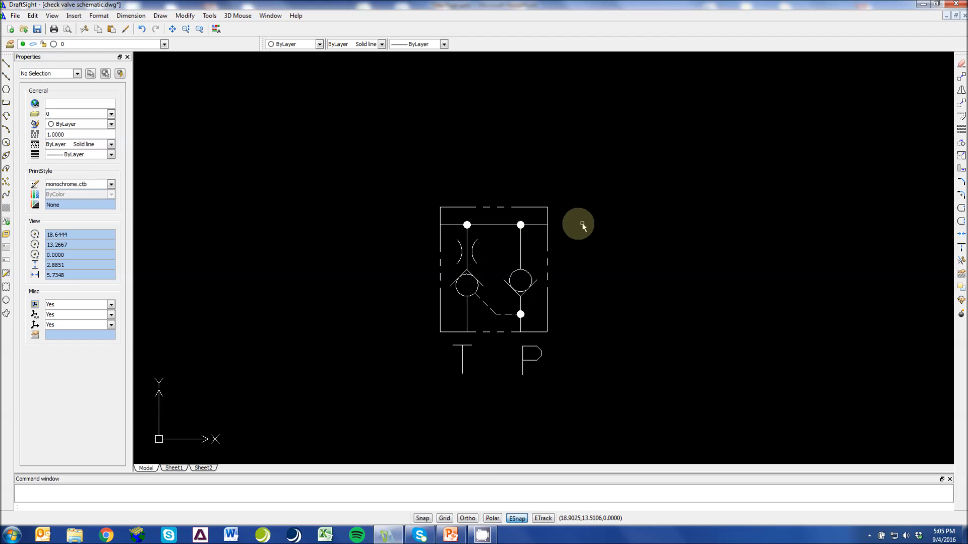
mouse_move(520, 250)
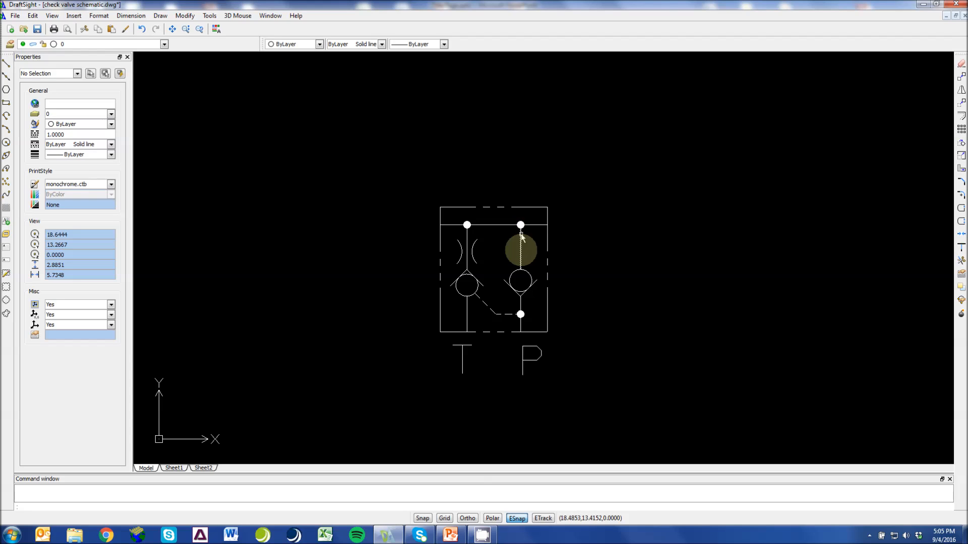
mouse_move(460, 205)
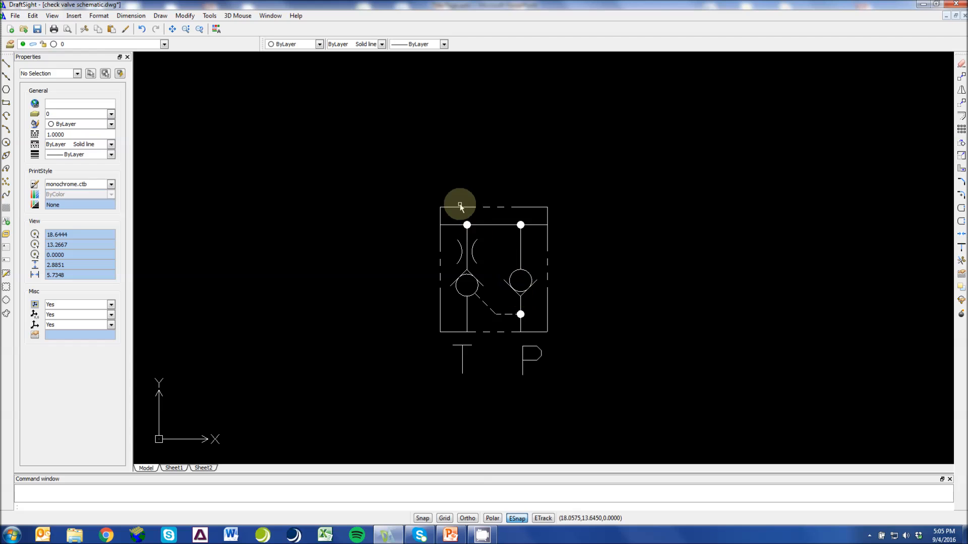
mouse_move(494, 314)
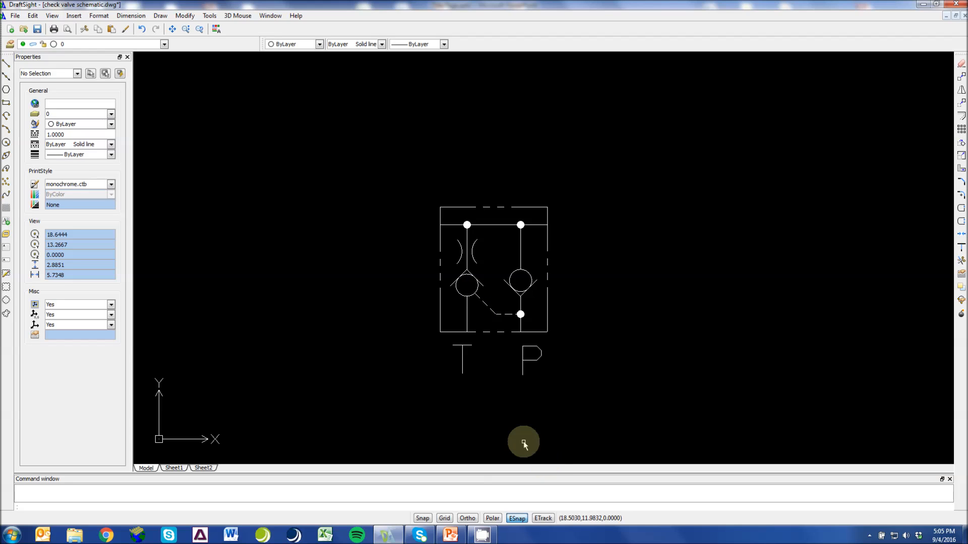
mouse_move(515, 401)
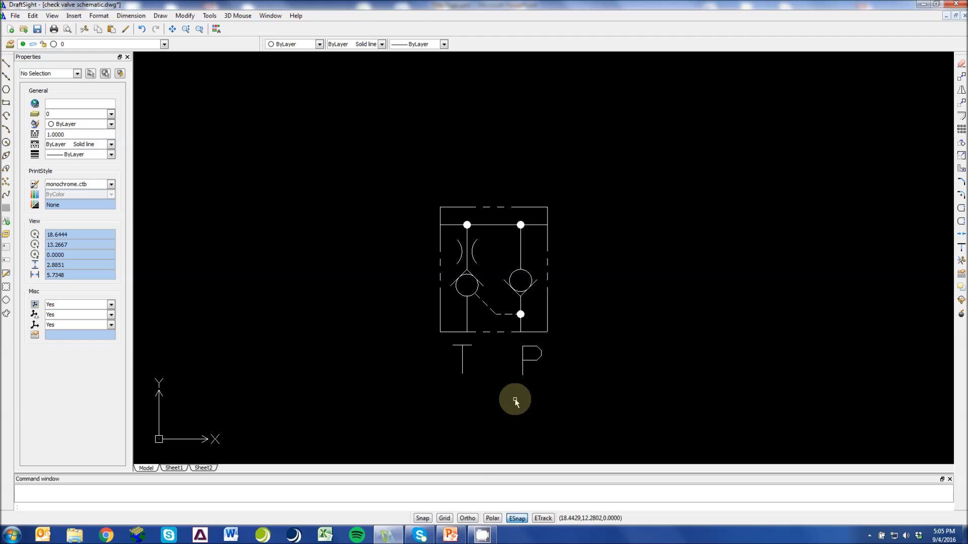
mouse_move(534, 420)
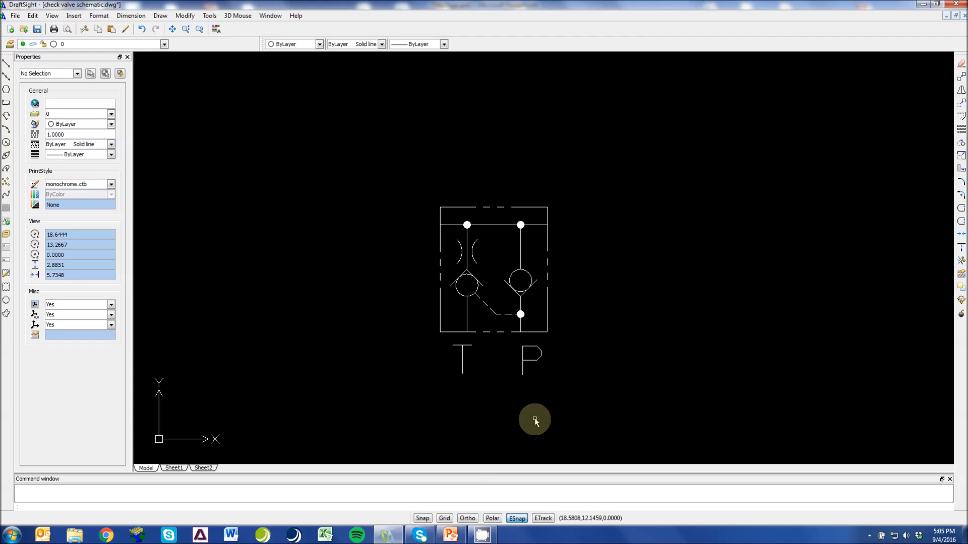
mouse_move(518, 422)
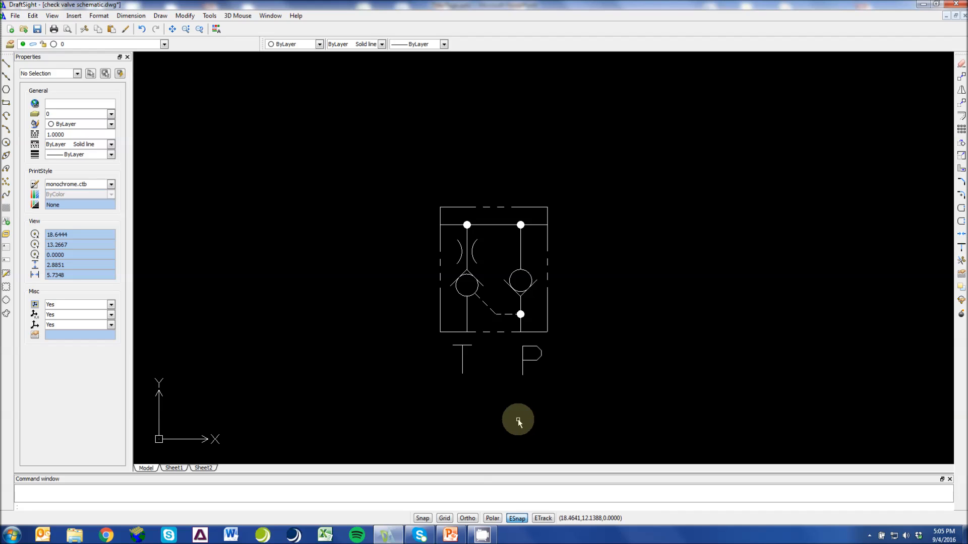
mouse_move(573, 128)
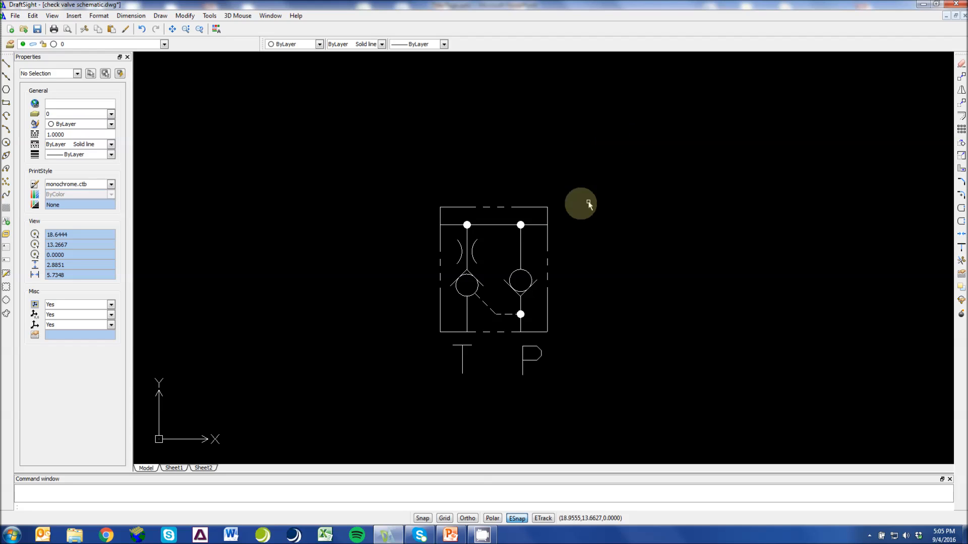
mouse_move(467, 290)
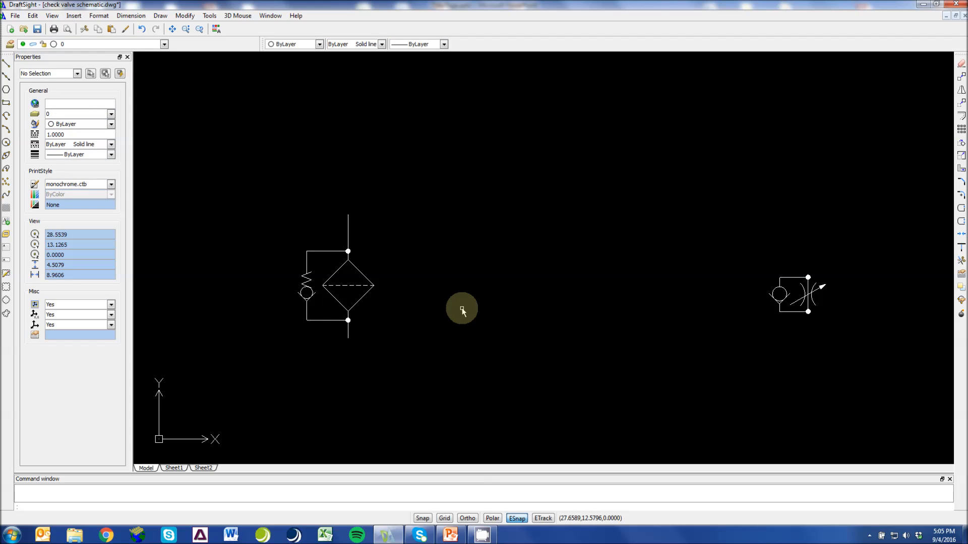
mouse_move(376, 340)
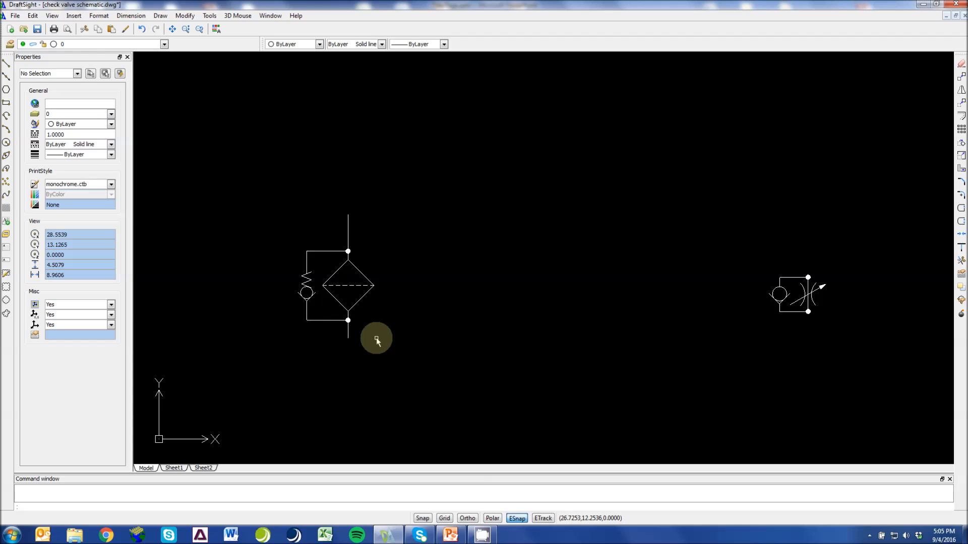
Centre the filter and its spring-loaded bypass check valve in close view
drag(376, 340, 451, 351)
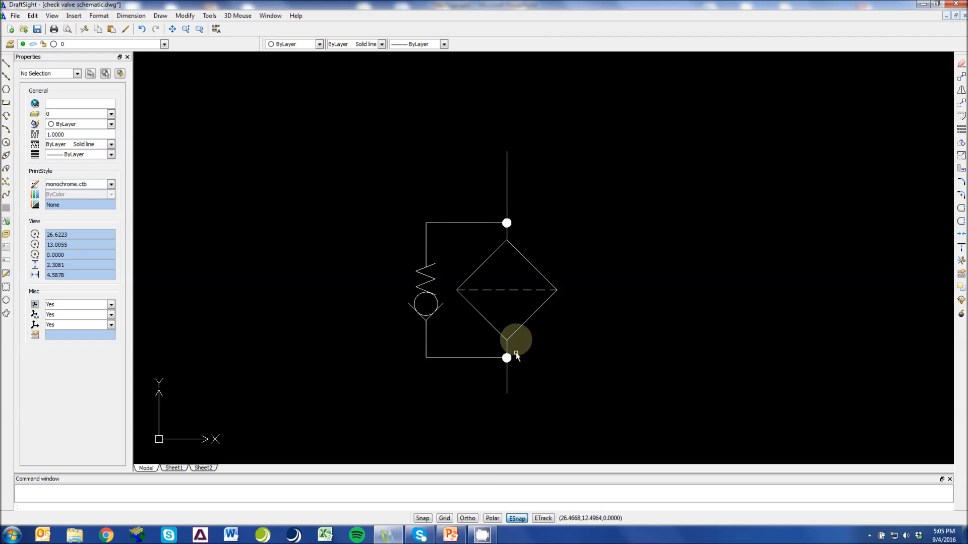
mouse_move(497, 216)
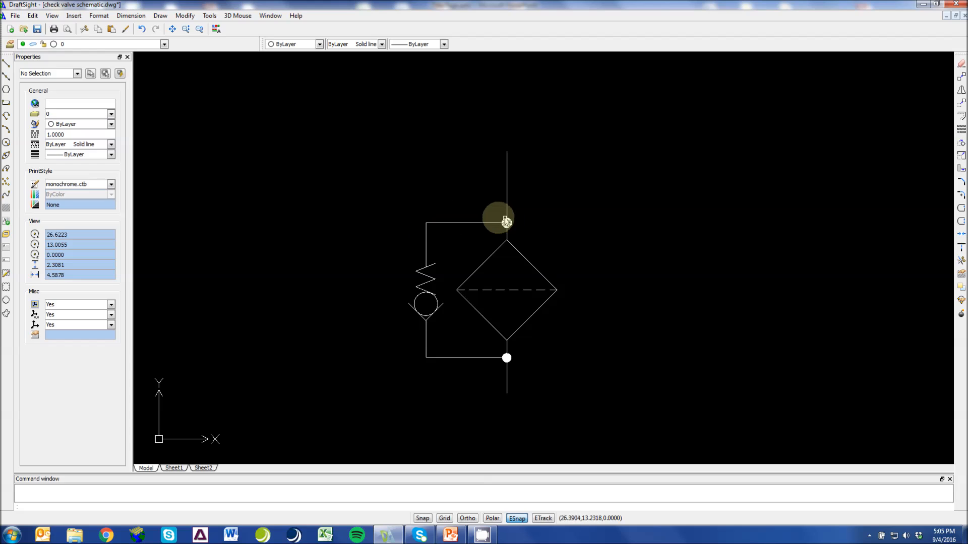
mouse_move(506, 358)
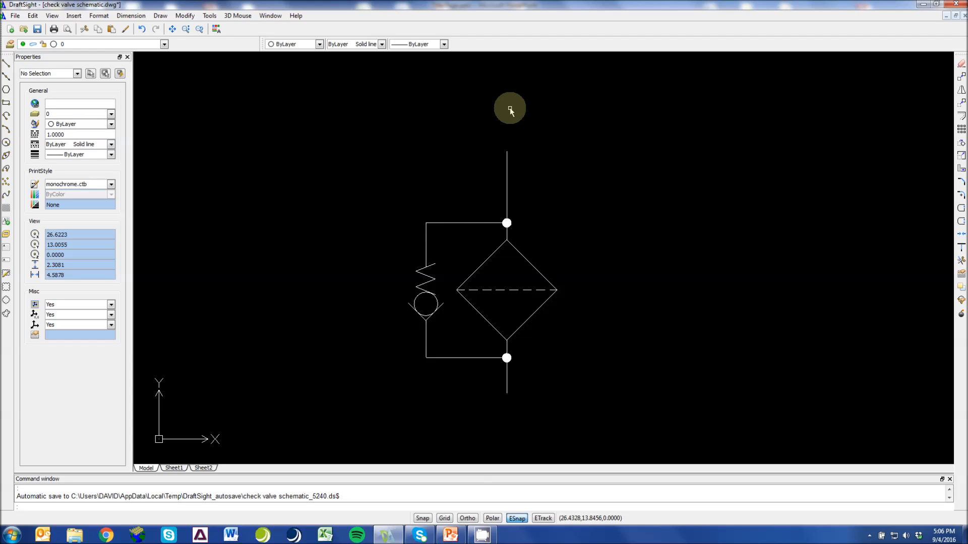
scroll(down, 3)
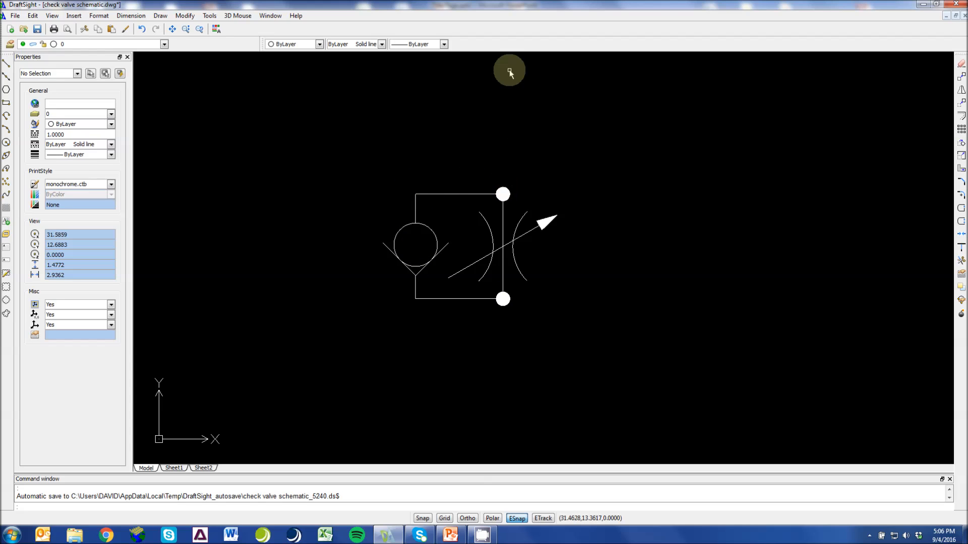
mouse_move(472, 270)
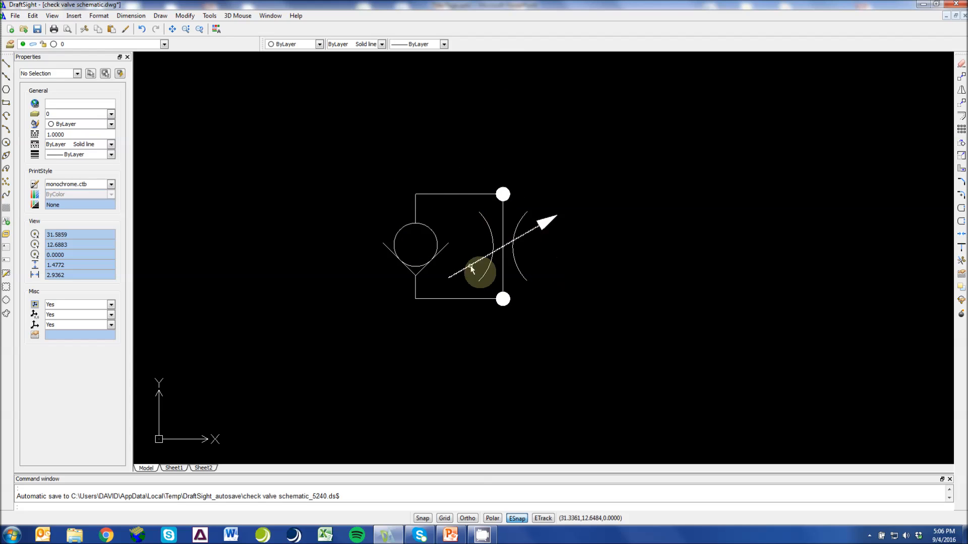
mouse_move(483, 270)
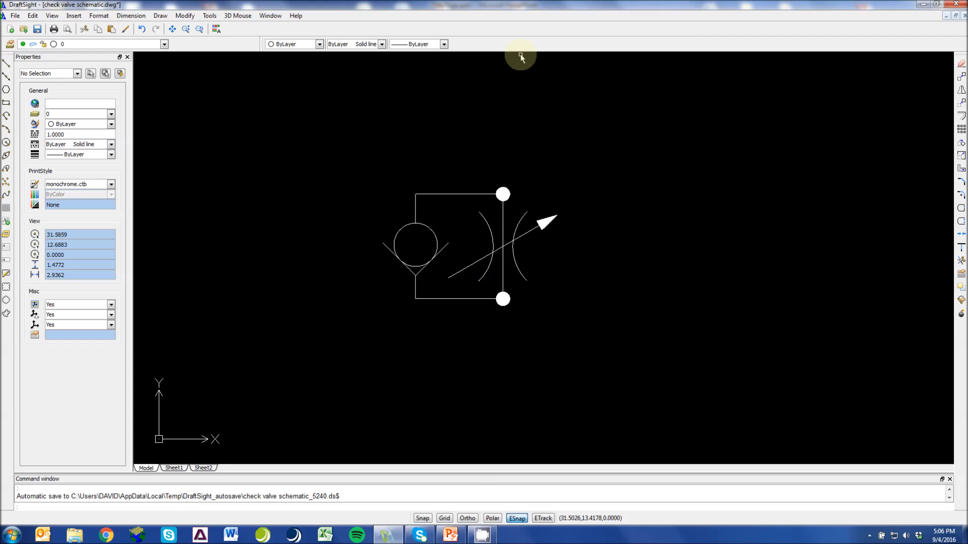
mouse_move(496, 229)
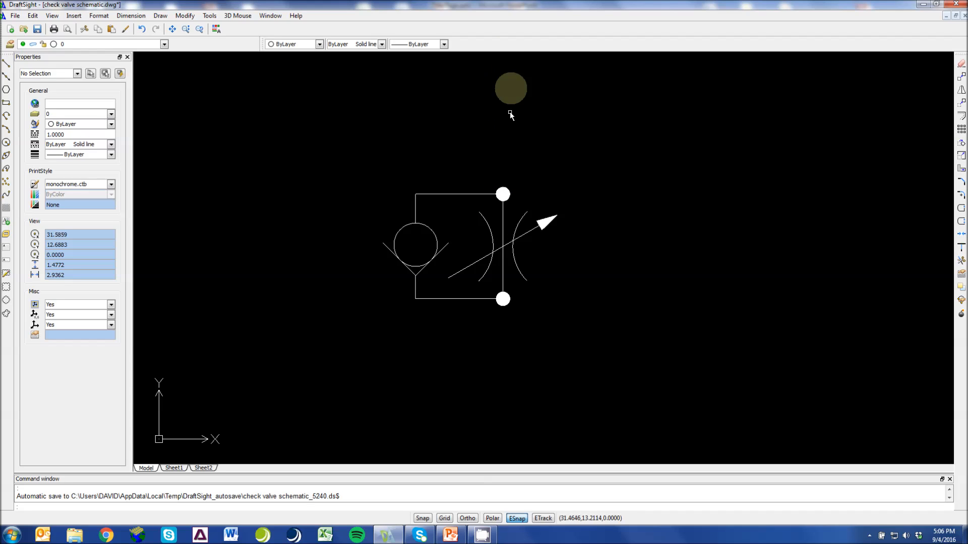
mouse_move(416, 206)
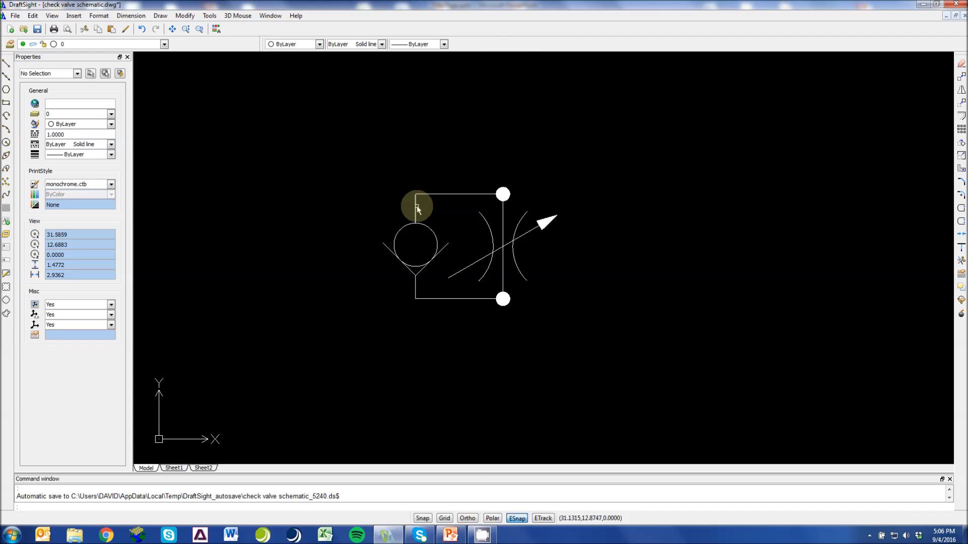
mouse_move(395, 265)
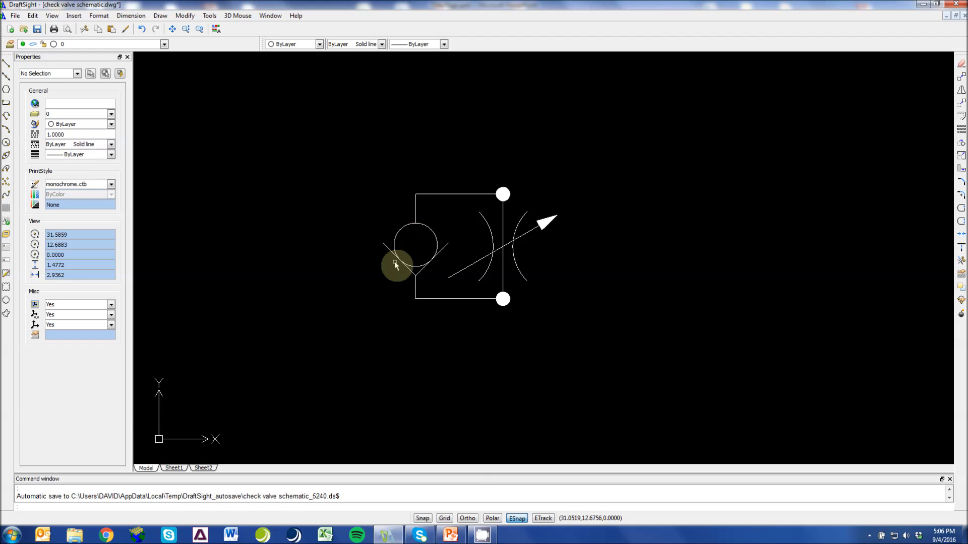
mouse_move(518, 134)
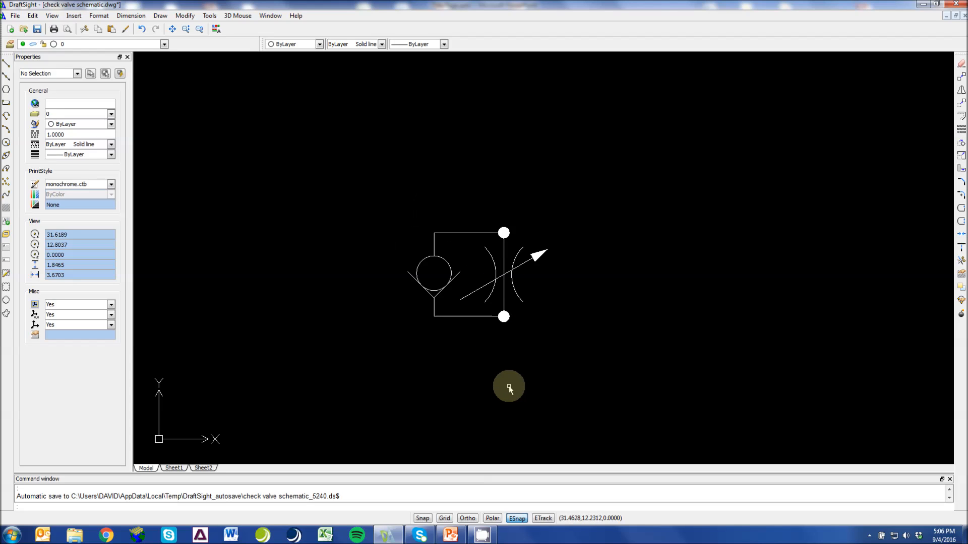
Shift the check valve and adjustable restriction flow-control symbol across the view
drag(508, 387, 577, 343)
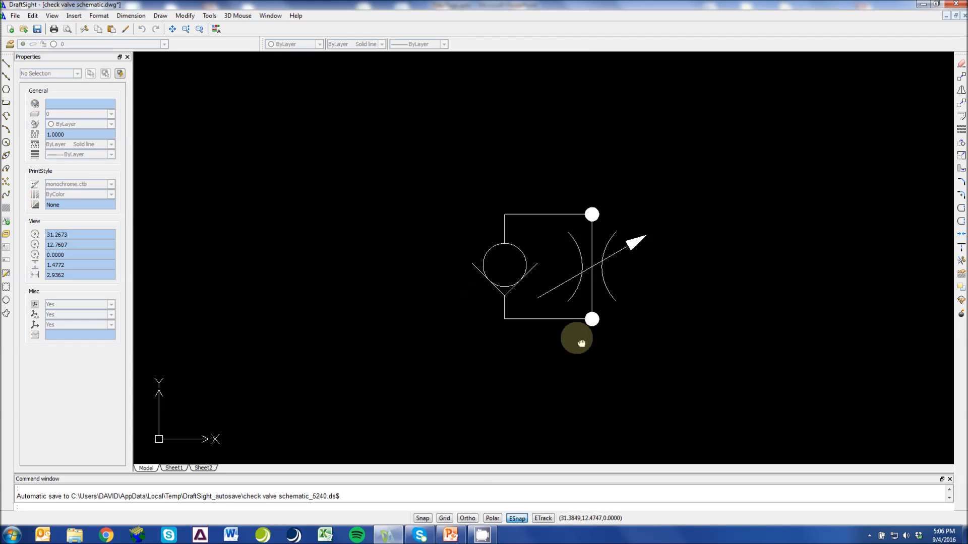